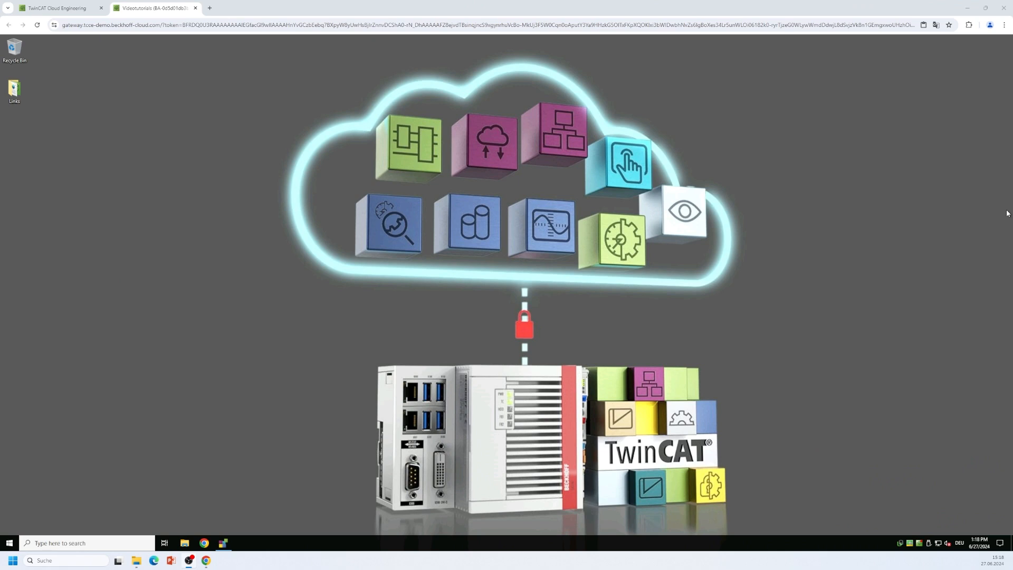
mouse_move(498, 191)
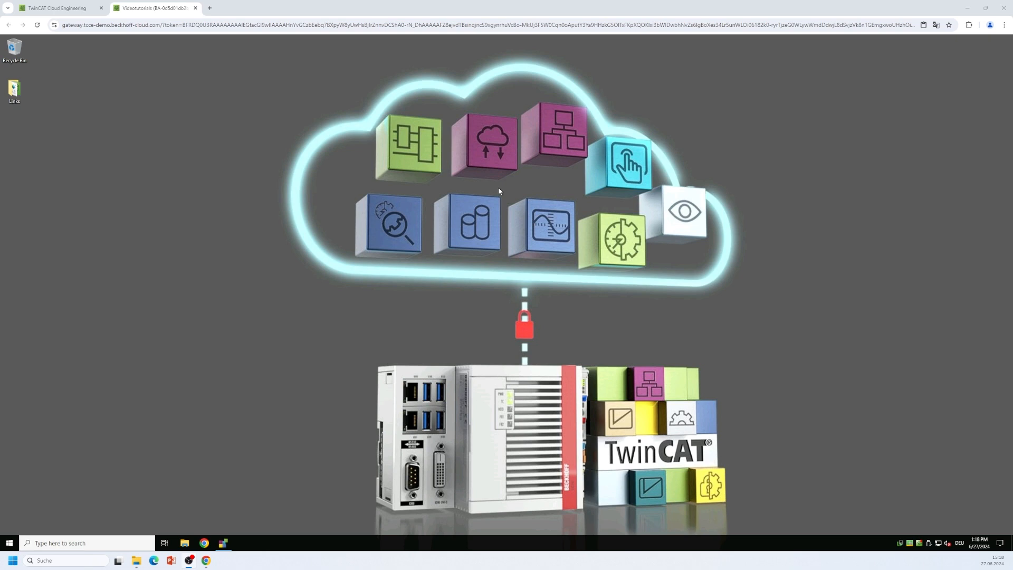
mouse_move(491, 199)
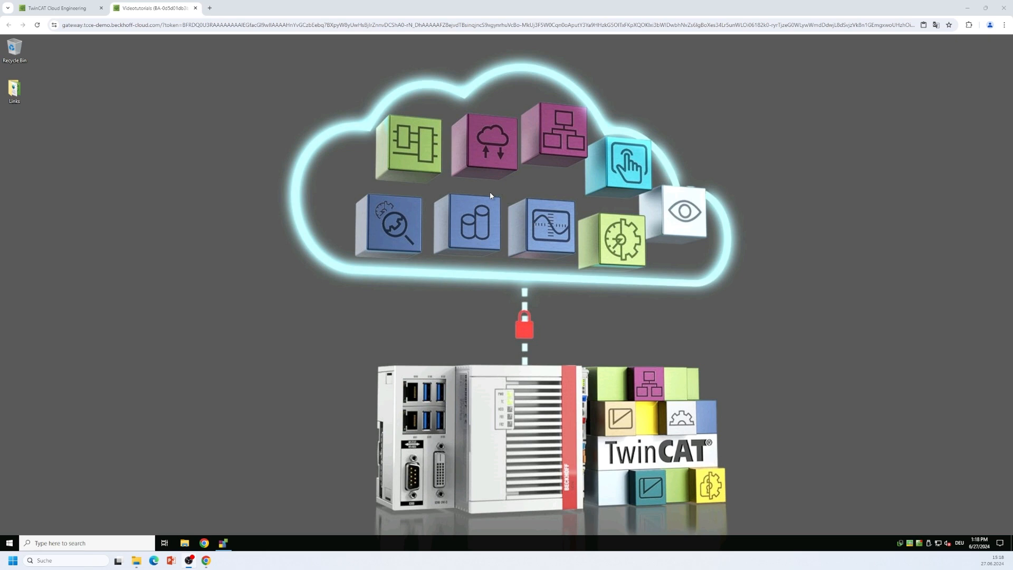
mouse_move(385, 199)
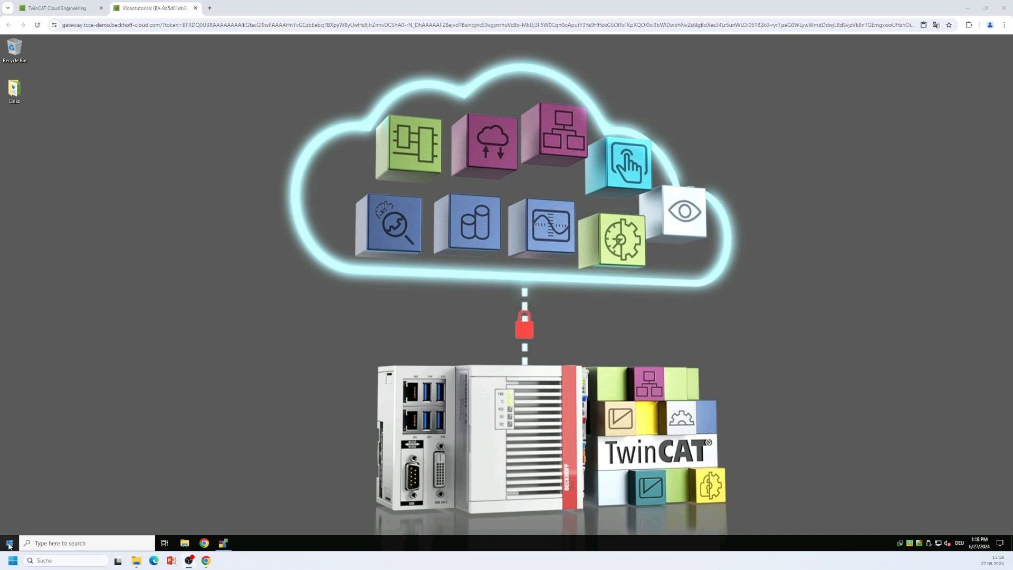
Open the Start menu and expand the Beckhoff app group to reach the TF6100 OPC UA SampleServer
left_click(9, 543)
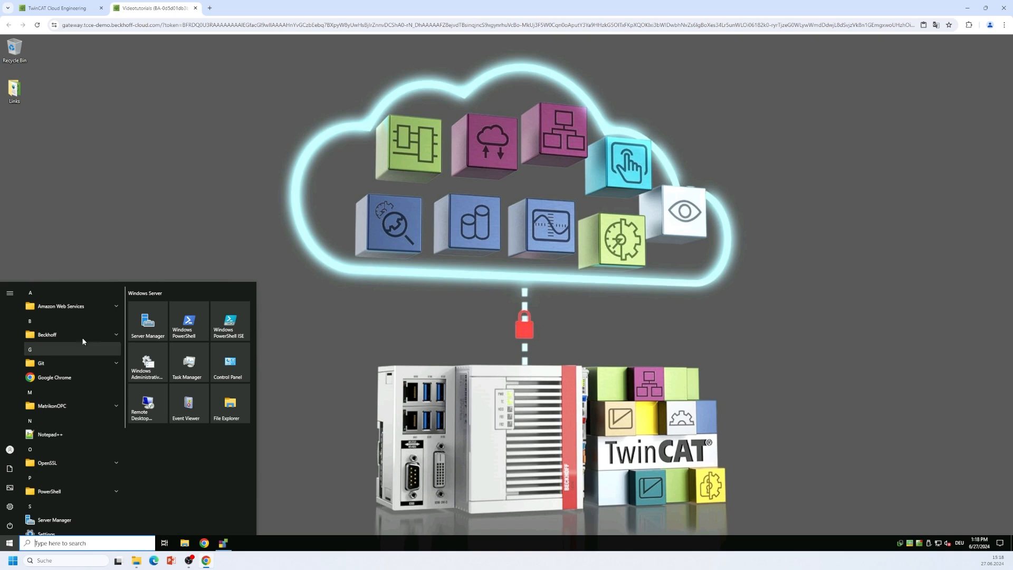
left_click(47, 335)
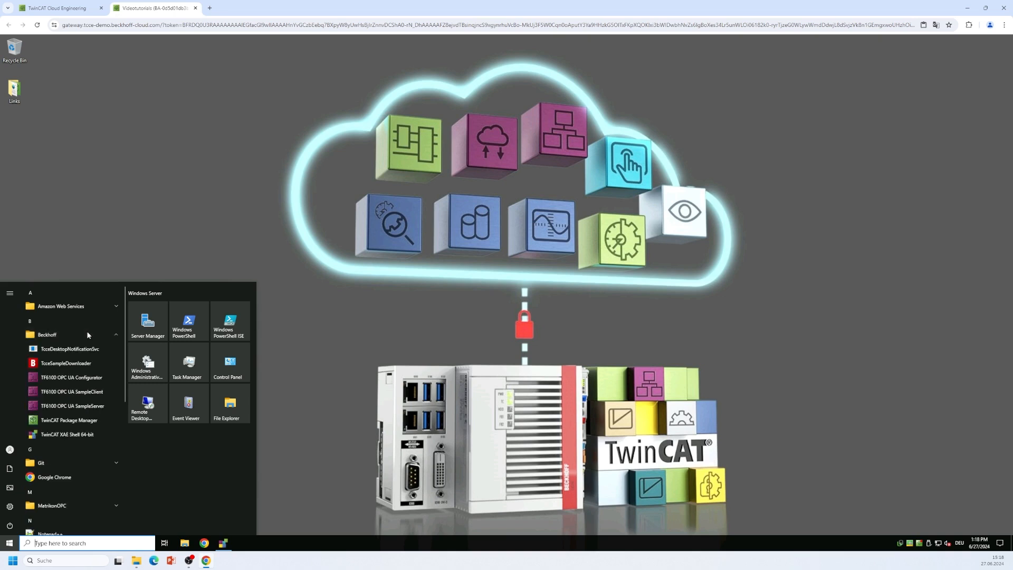
mouse_move(72, 406)
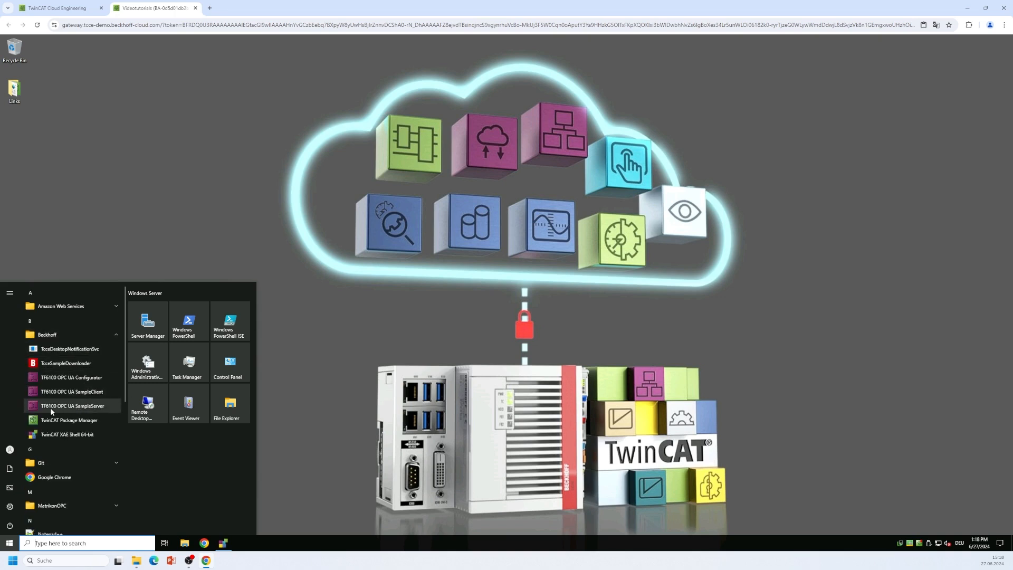
mouse_move(98, 413)
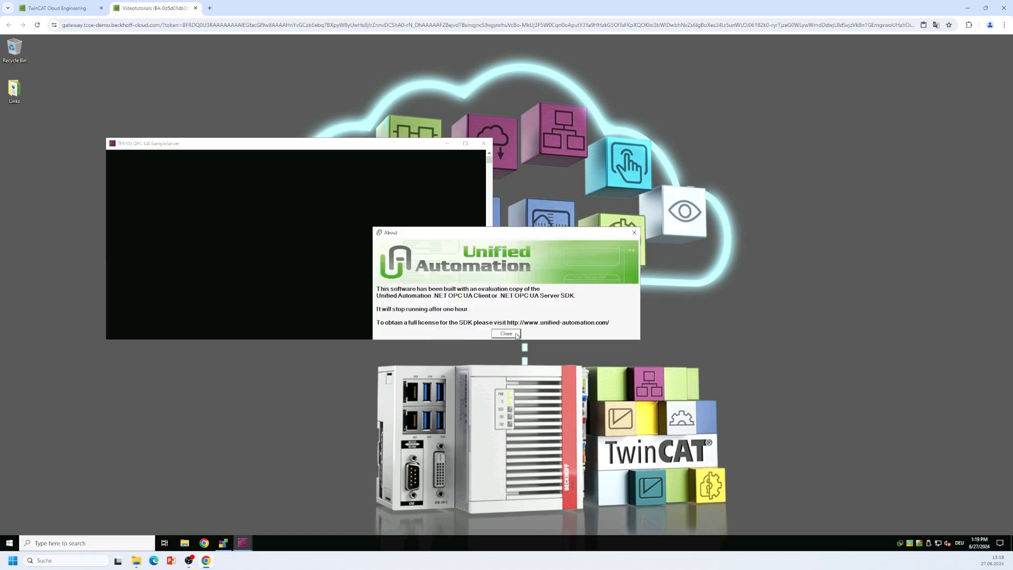
Close the SDK evaluation notice so the sample server keeps running in its console
left_click(507, 334)
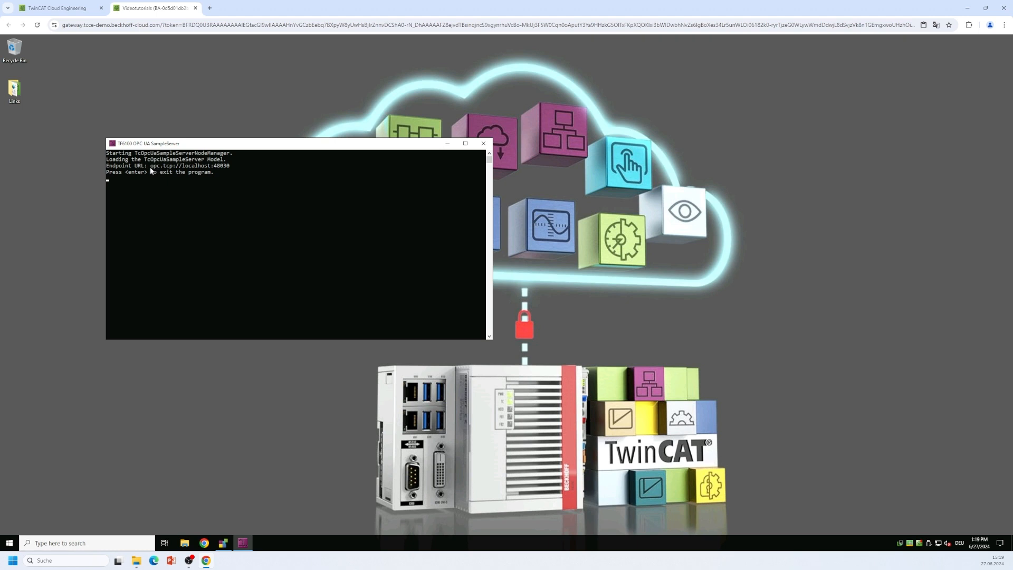
mouse_move(122, 171)
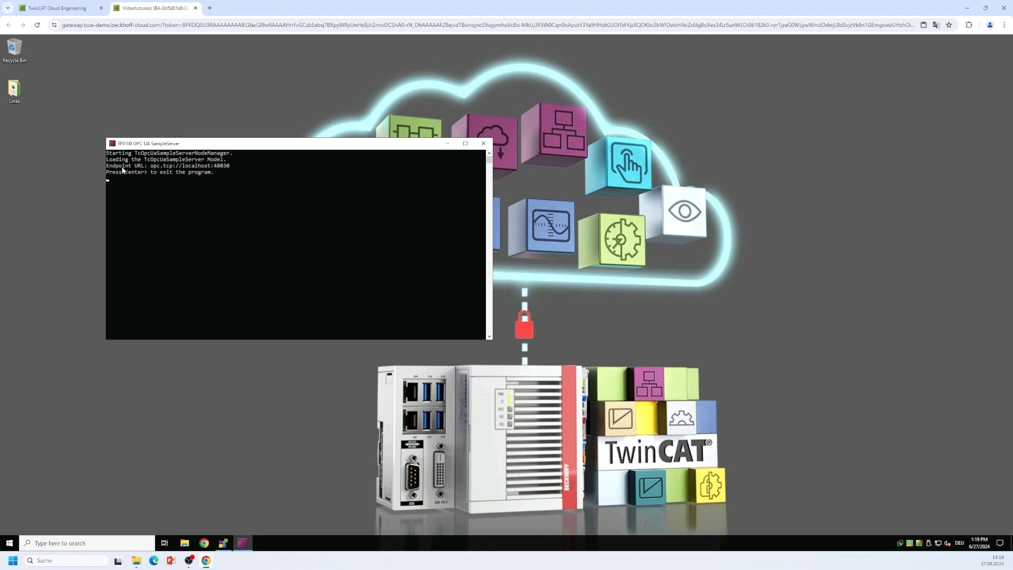
mouse_move(159, 172)
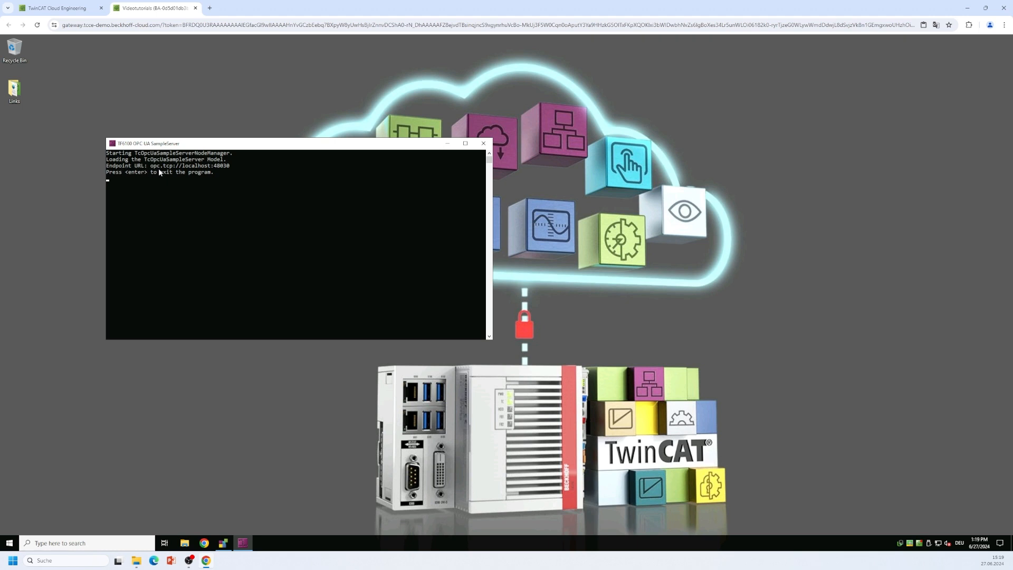
mouse_move(183, 169)
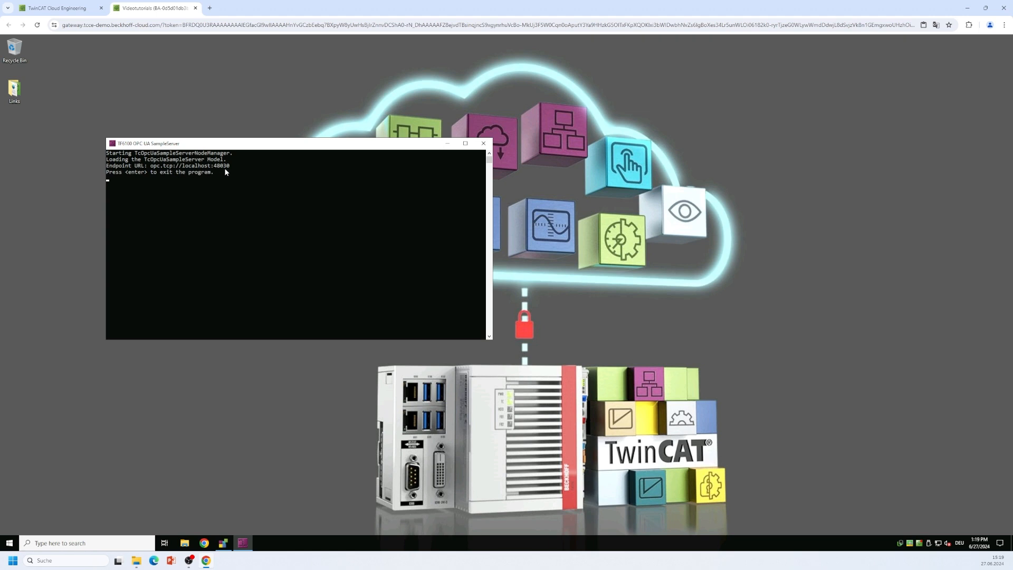
mouse_move(283, 146)
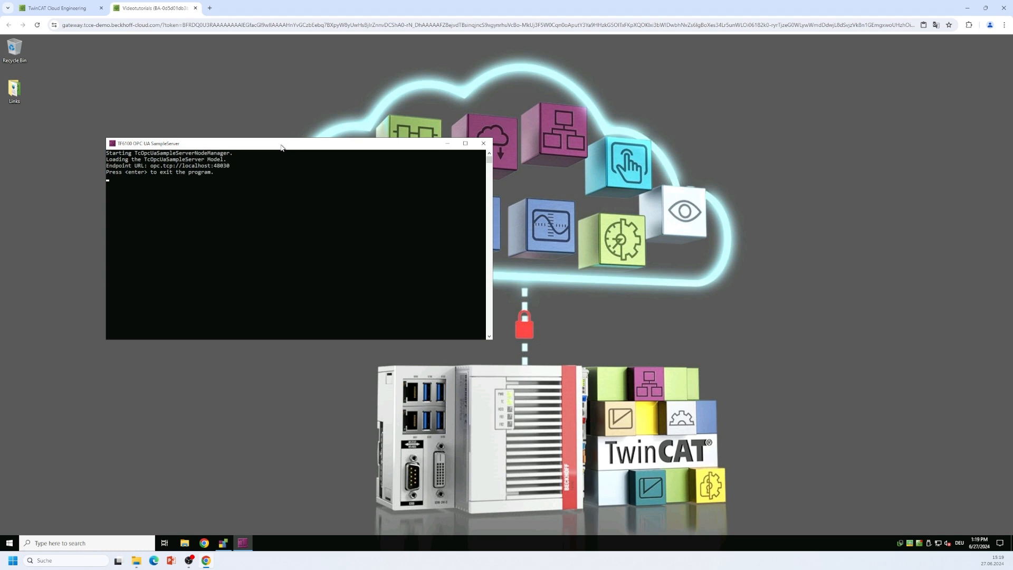
mouse_move(406, 151)
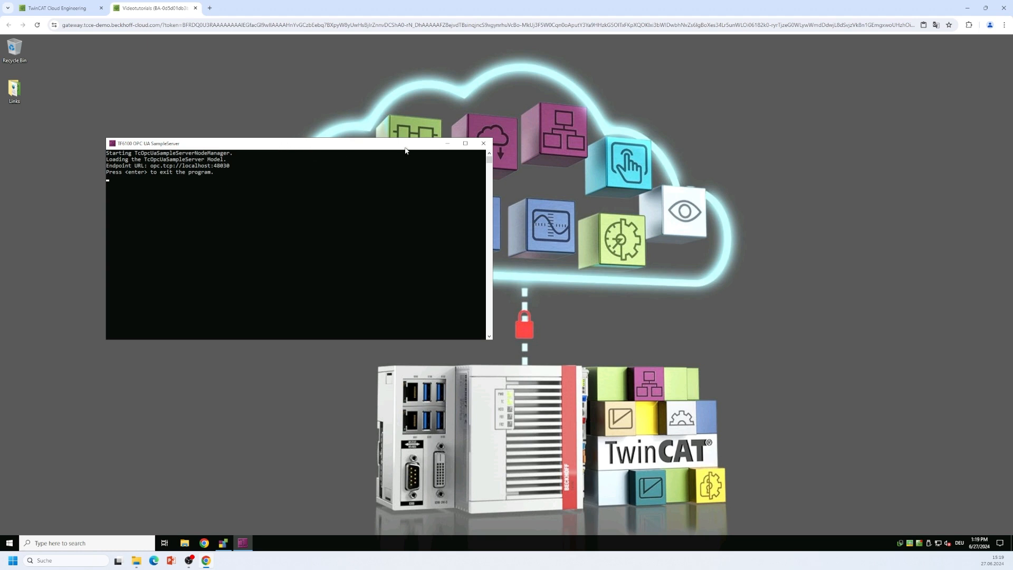
mouse_move(428, 150)
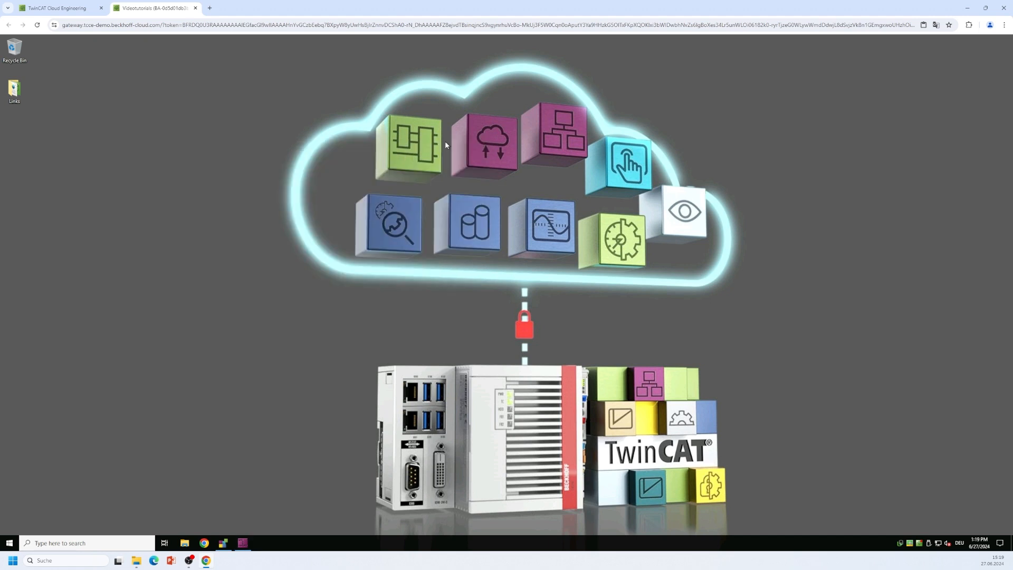
mouse_move(238, 521)
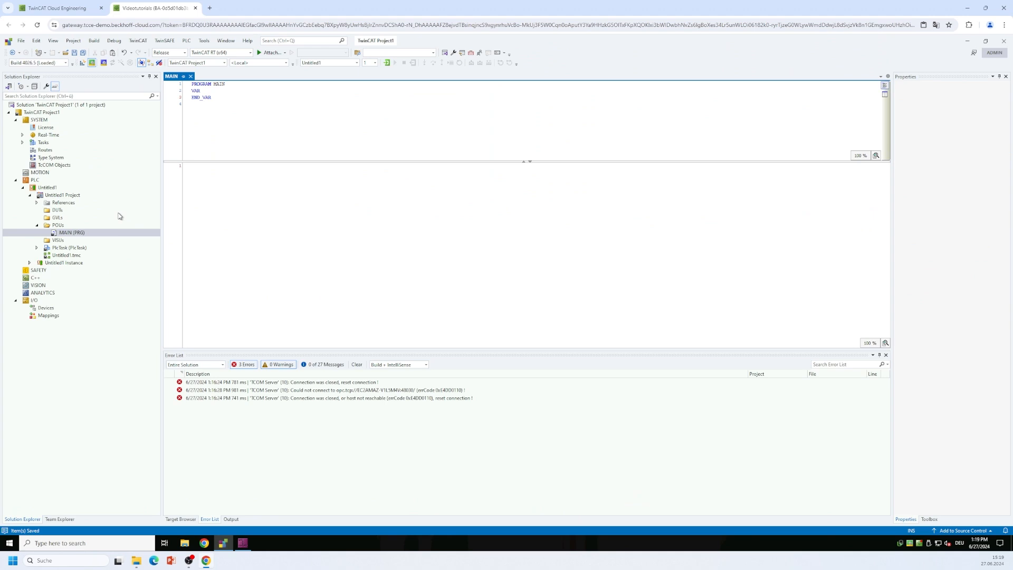
mouse_move(31, 305)
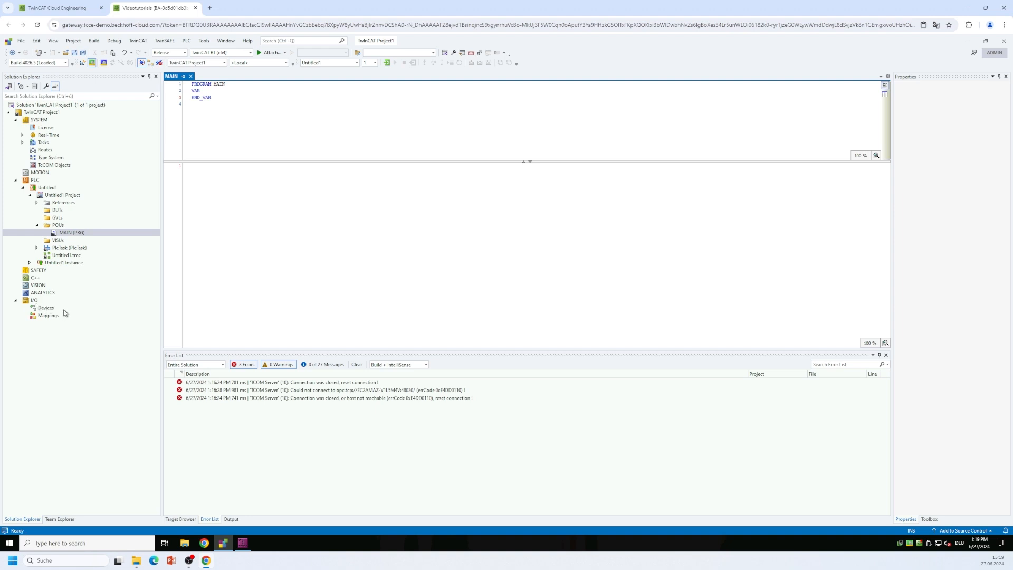
Select the I/O Devices node of TwinCAT Project1 in Solution Explorer
left_click(45, 308)
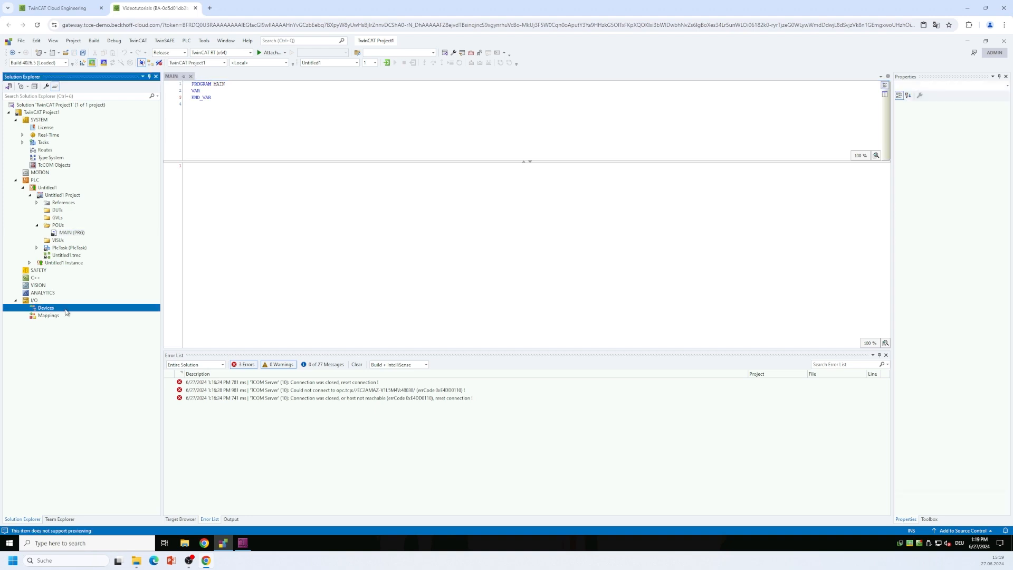
Add a Virtual OPC UA Device, Device 1 (OPC UA Virtual), under I/O Devices
right_click(45, 308)
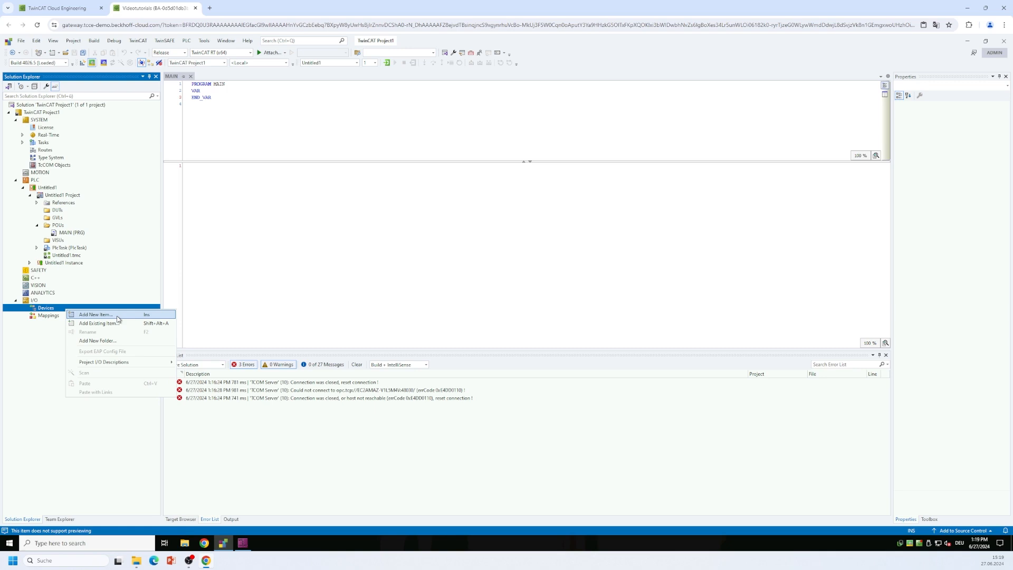
left_click(94, 315)
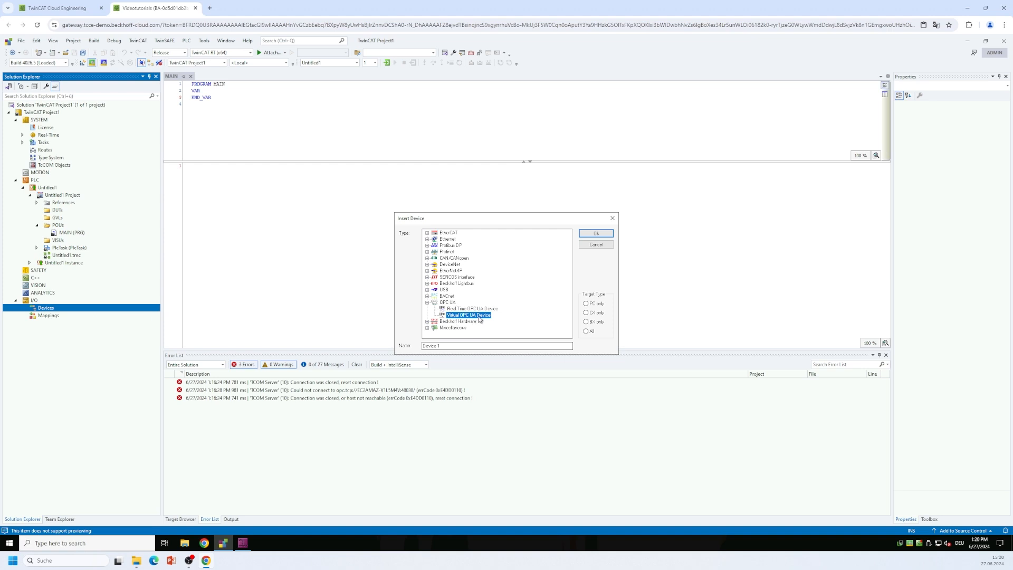
mouse_move(501, 321)
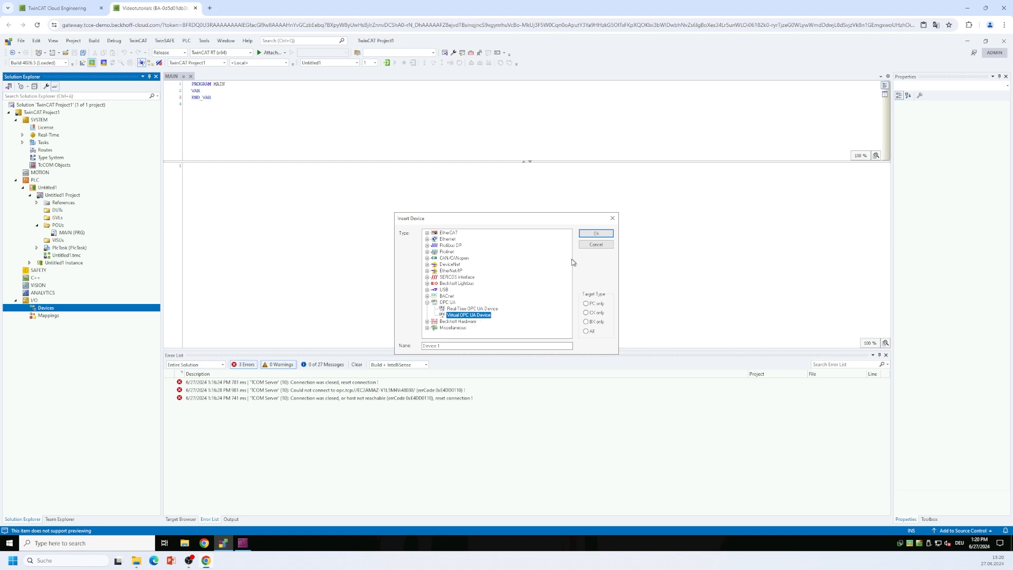
left_click(595, 233)
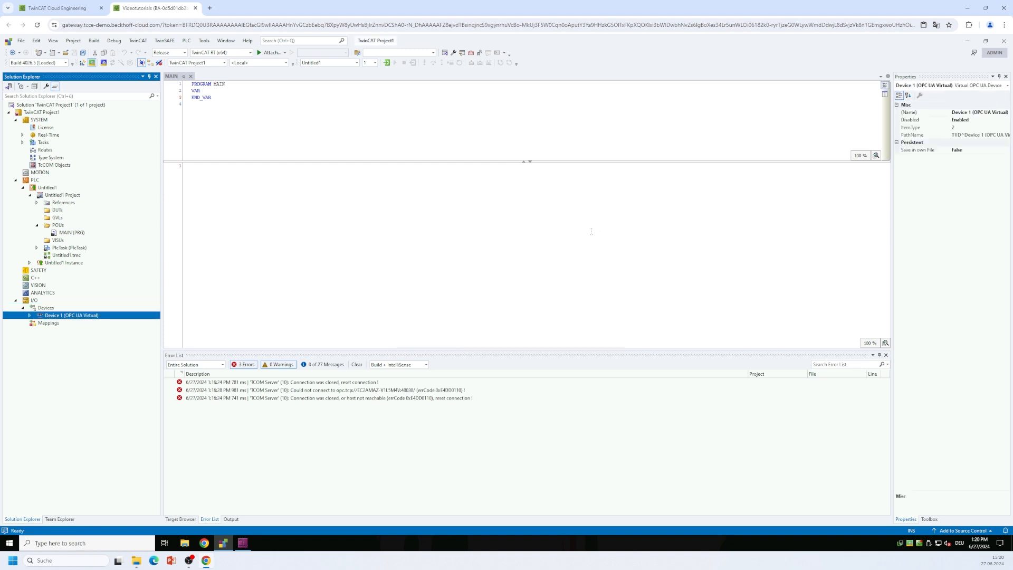
mouse_move(107, 315)
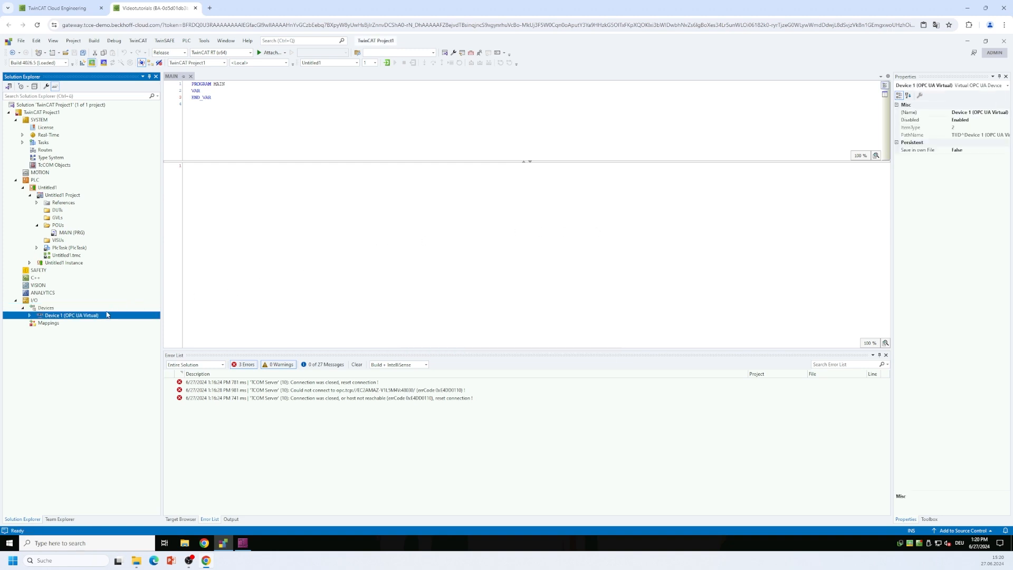
mouse_move(109, 317)
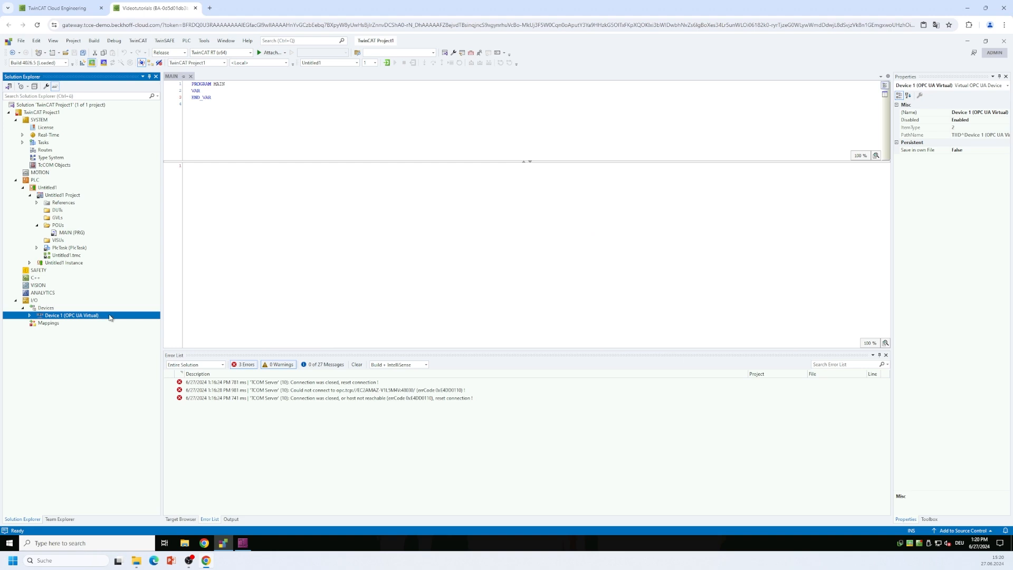
mouse_move(105, 318)
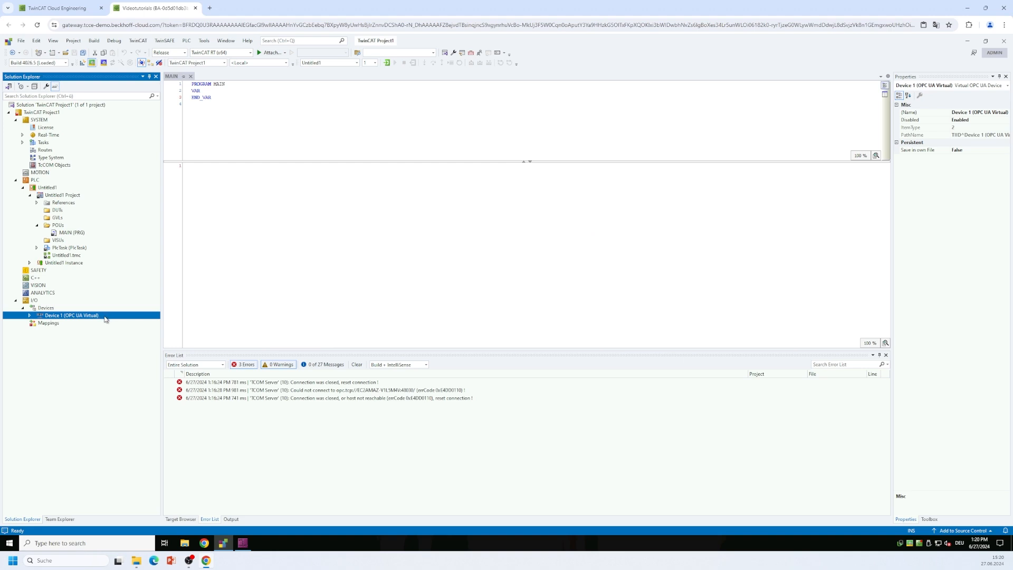
Insert an OPC UA Client (Module) TcCom object beneath Device 1 (OPC UA Virtual)
right_click(71, 316)
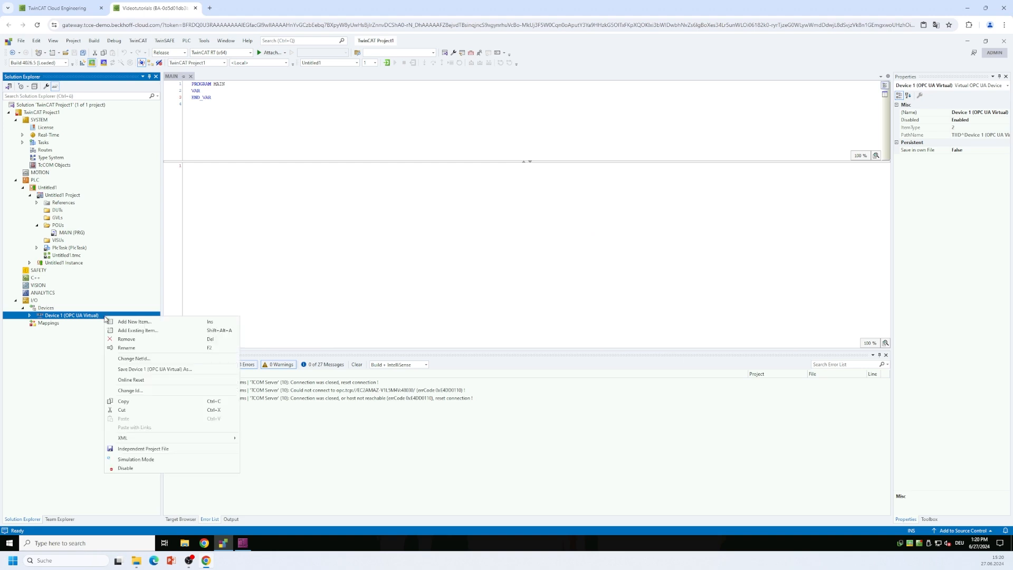
mouse_move(136, 322)
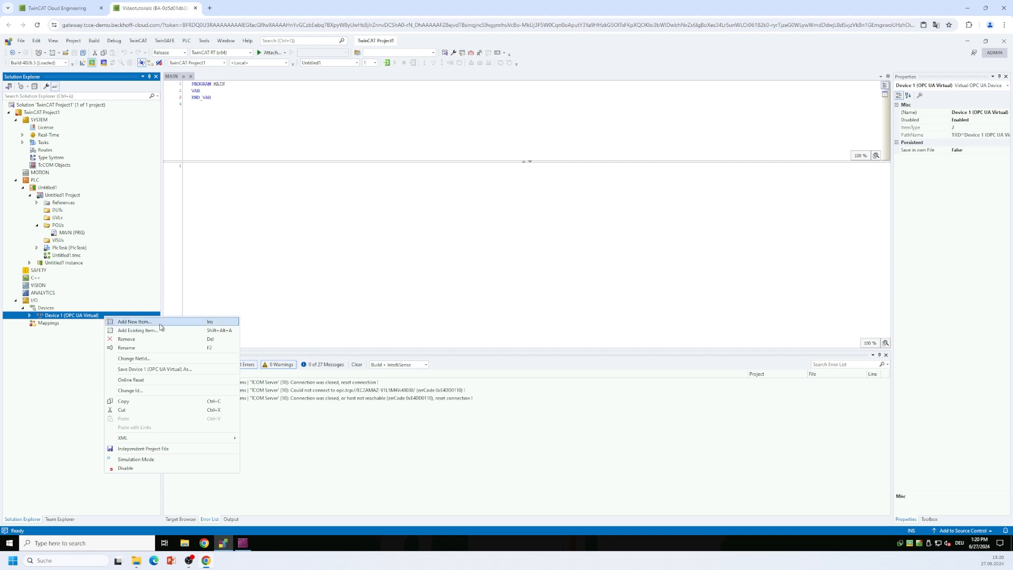
left_click(135, 321)
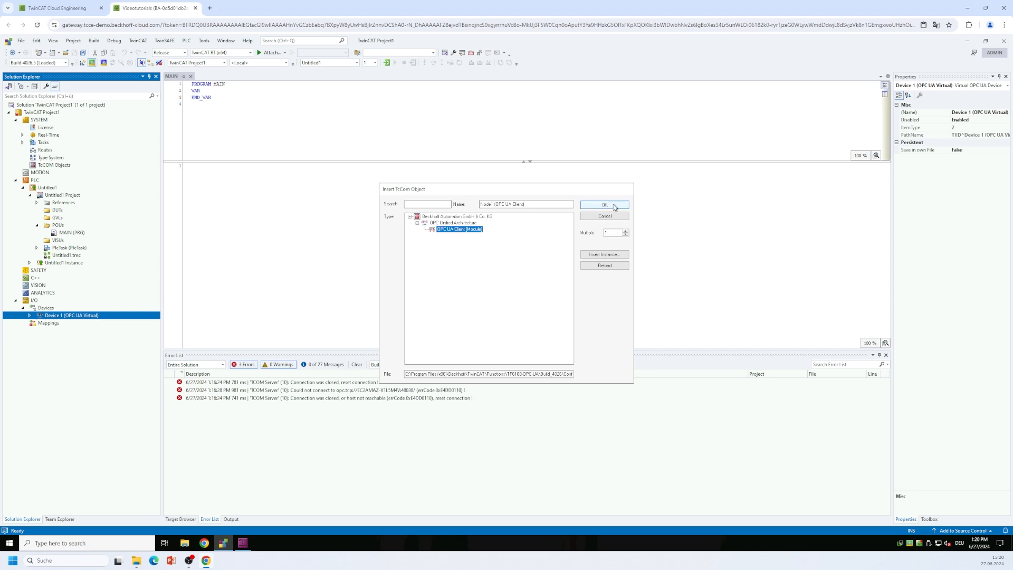
left_click(604, 205)
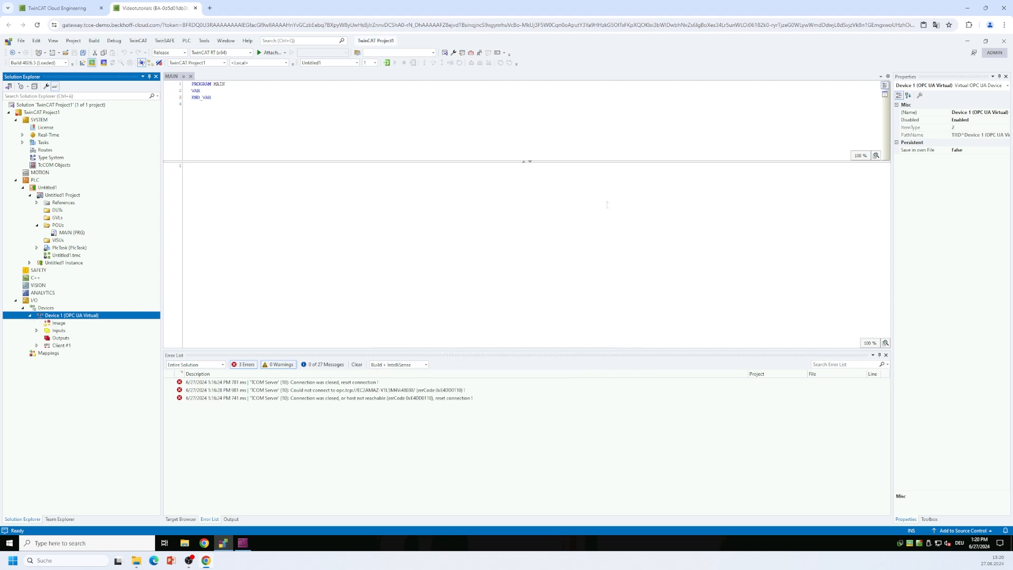
mouse_move(76, 348)
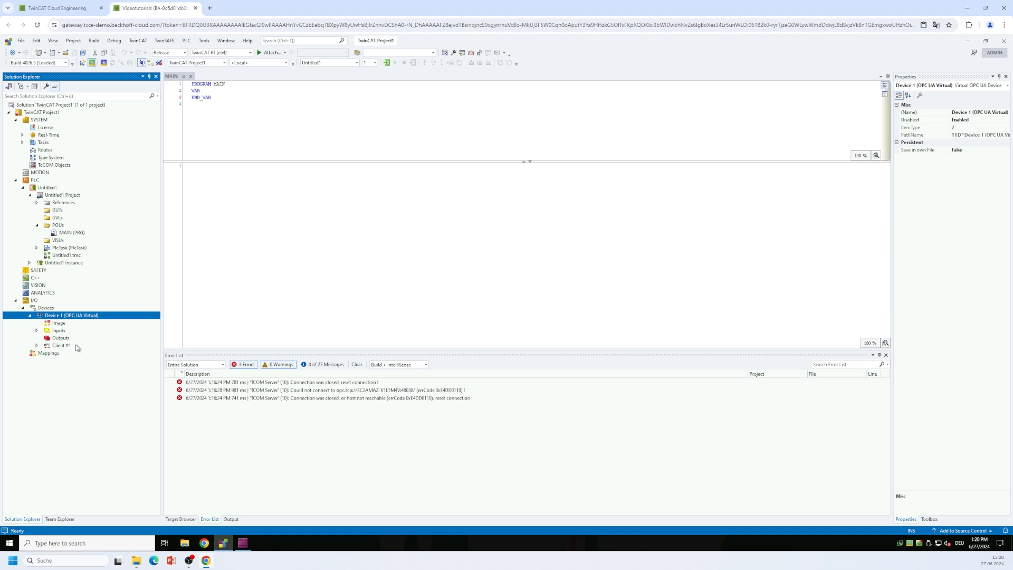
mouse_move(75, 348)
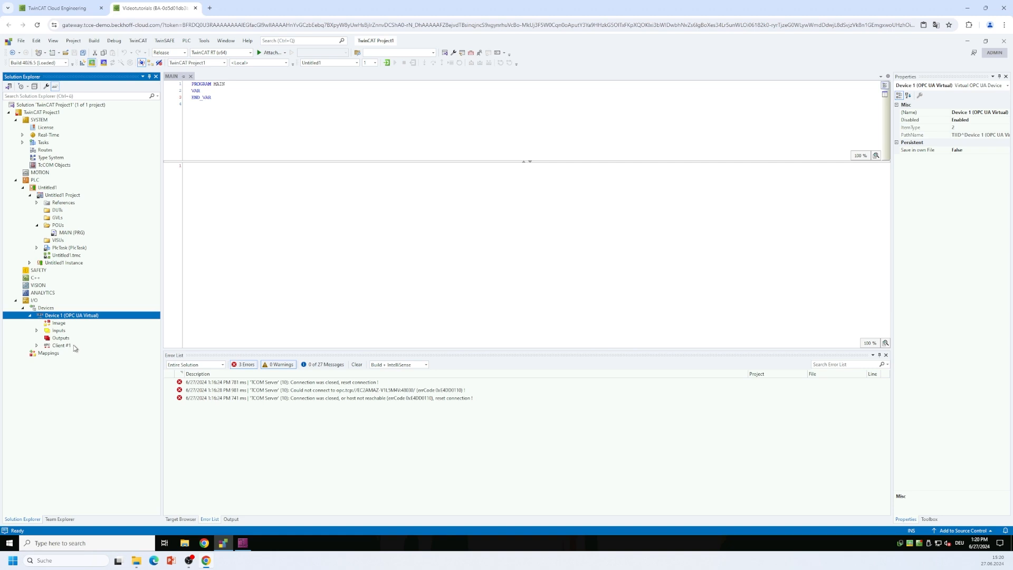
Enter opc.tcp://localhost:48030 as Client #1's endpoint URL in its Settings
double_click(61, 345)
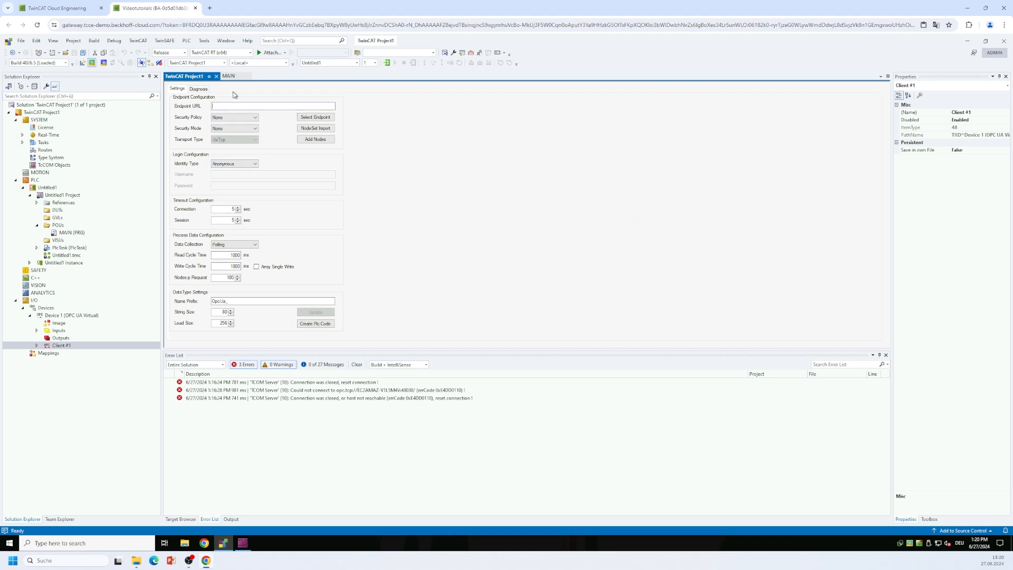
type("opc.tcp://localhost:48030")
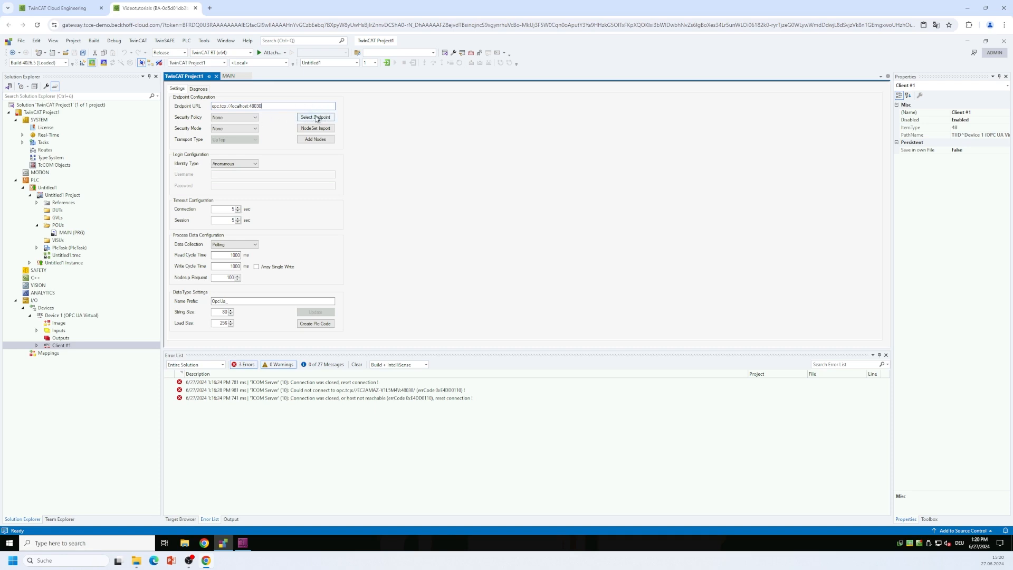
Choose the discovered endpoint opc.tcp://EC2AMAZ-V1L9M4V:48030 with None security for Client #1
left_click(316, 117)
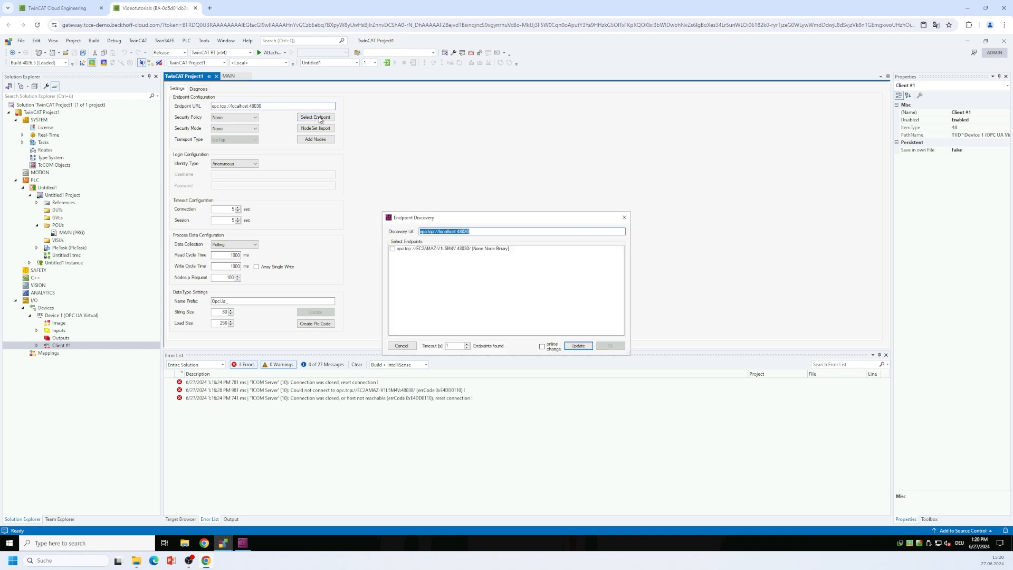
mouse_move(433, 279)
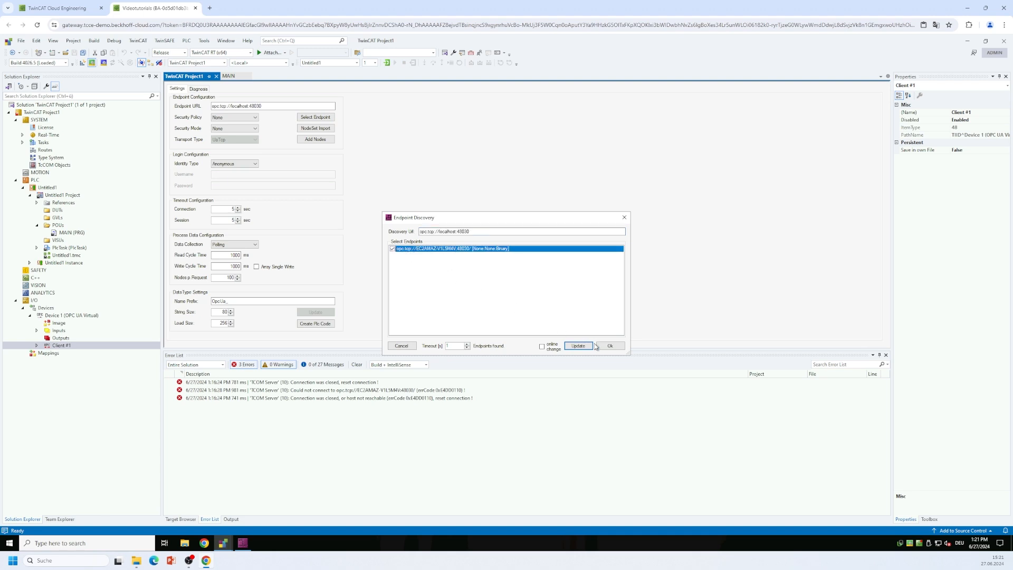
left_click(610, 345)
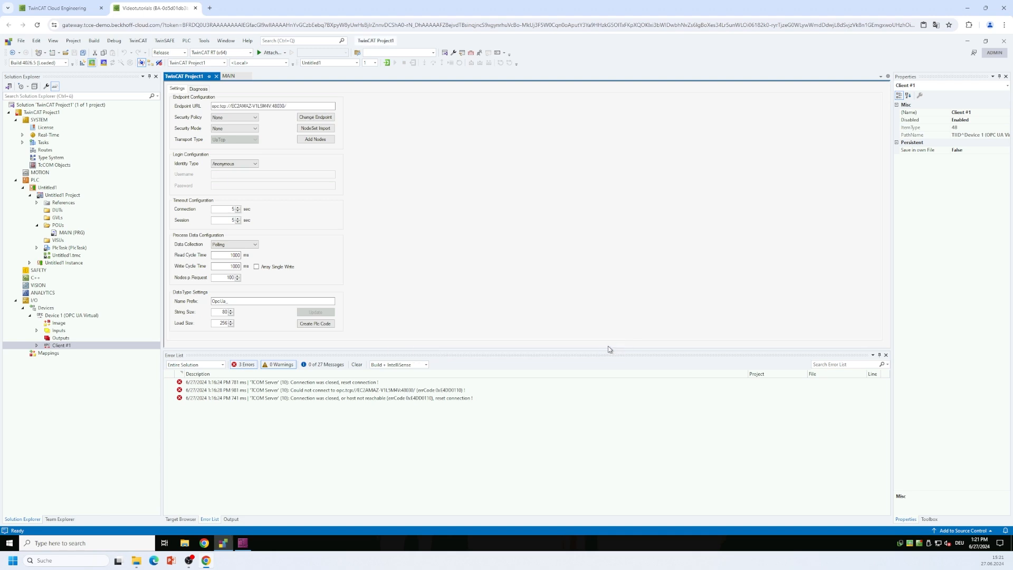
mouse_move(336, 125)
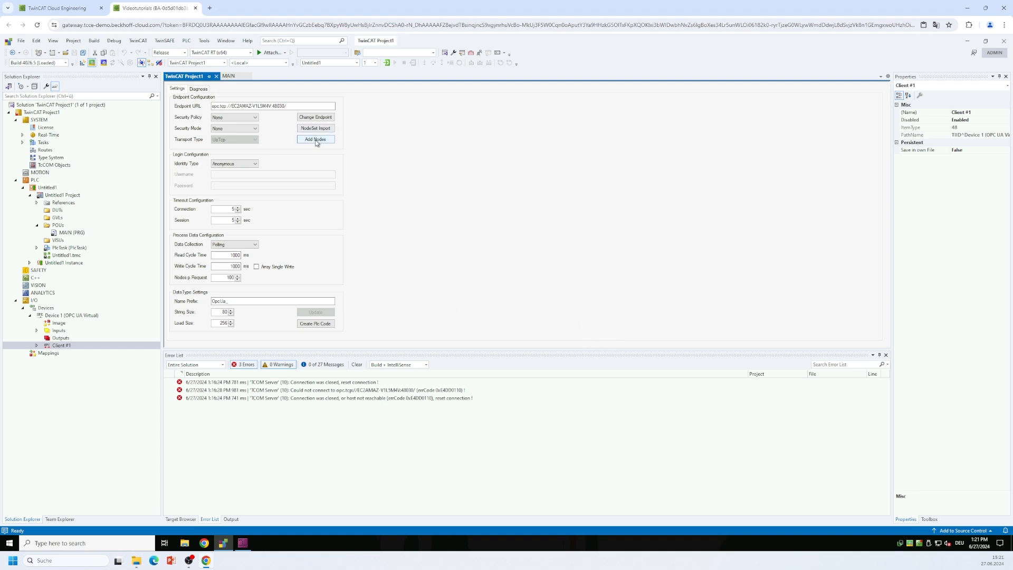
Add nodes MyInt16, MyInt32 and MyInt64 from Objects > Sample to Client #1
left_click(315, 138)
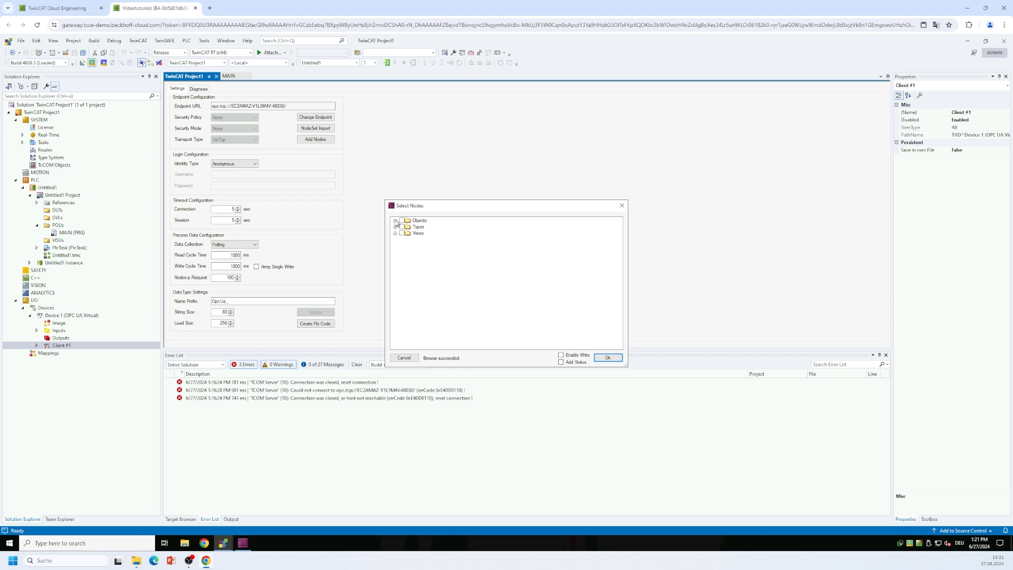
left_click(394, 221)
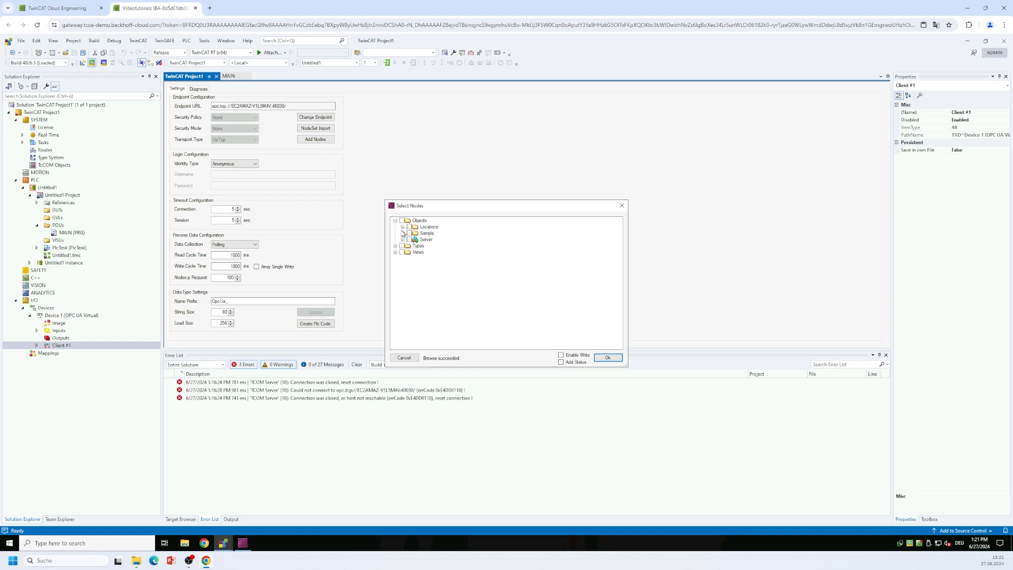
left_click(404, 234)
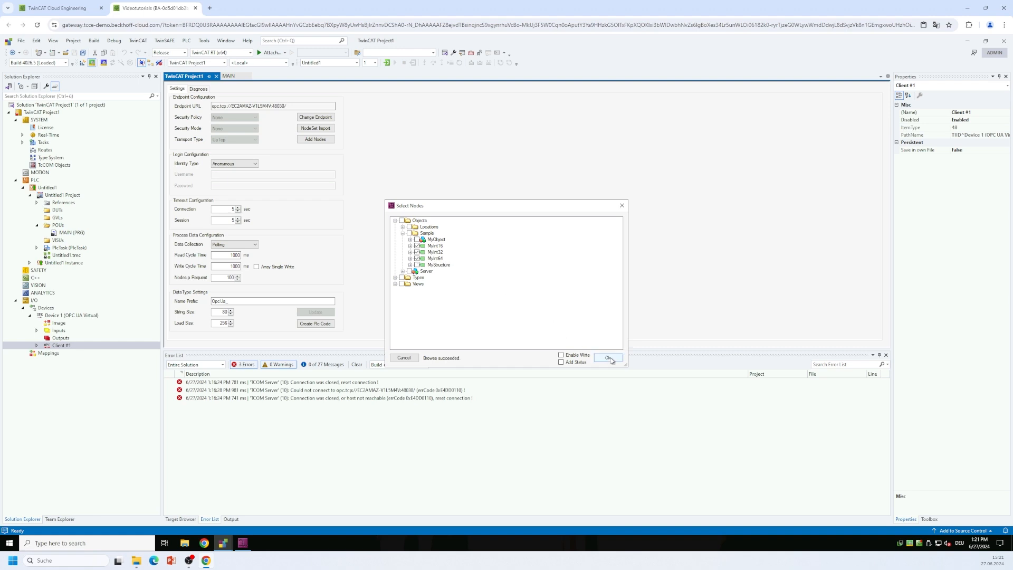
left_click(607, 357)
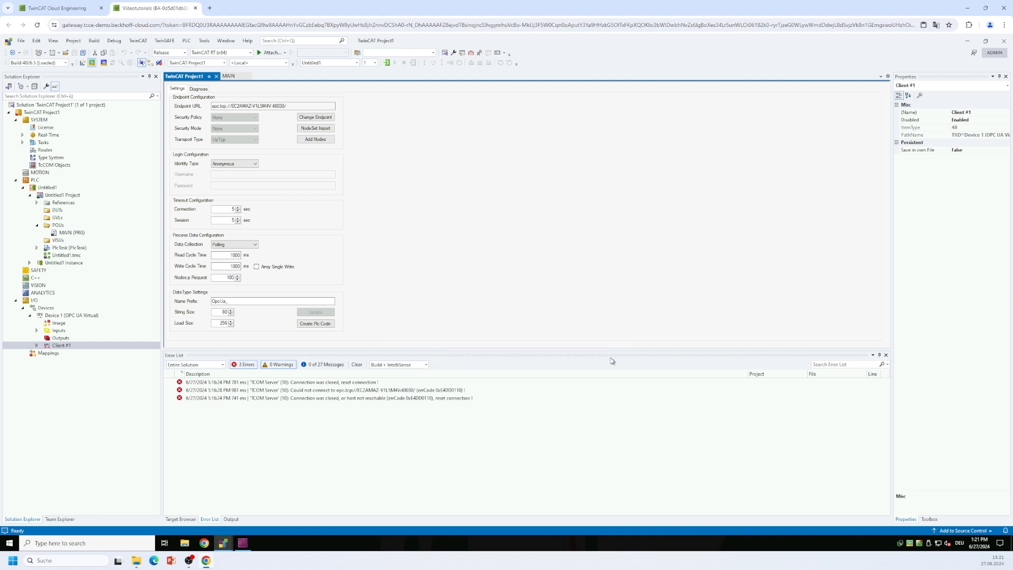
Expand Client #1 to show Sample.MyInt16, Sample.MyInt32 and Sample.MyInt64
left_click(37, 345)
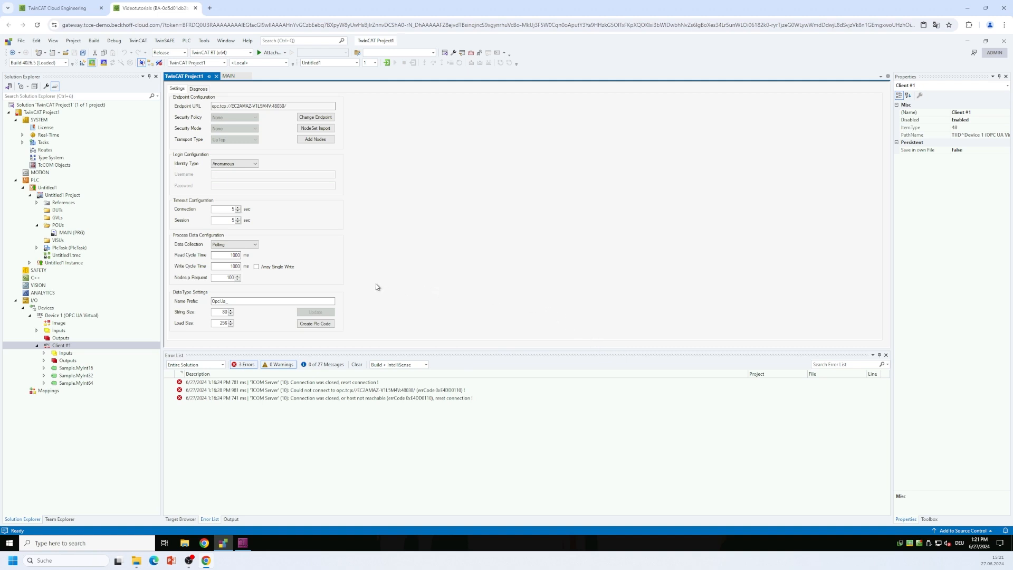
mouse_move(95, 388)
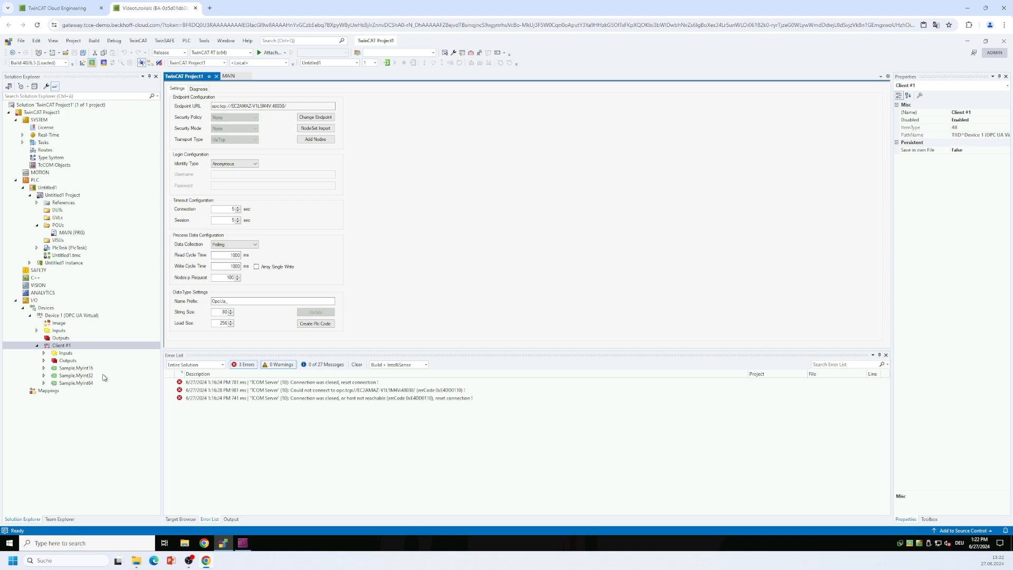
mouse_move(81, 349)
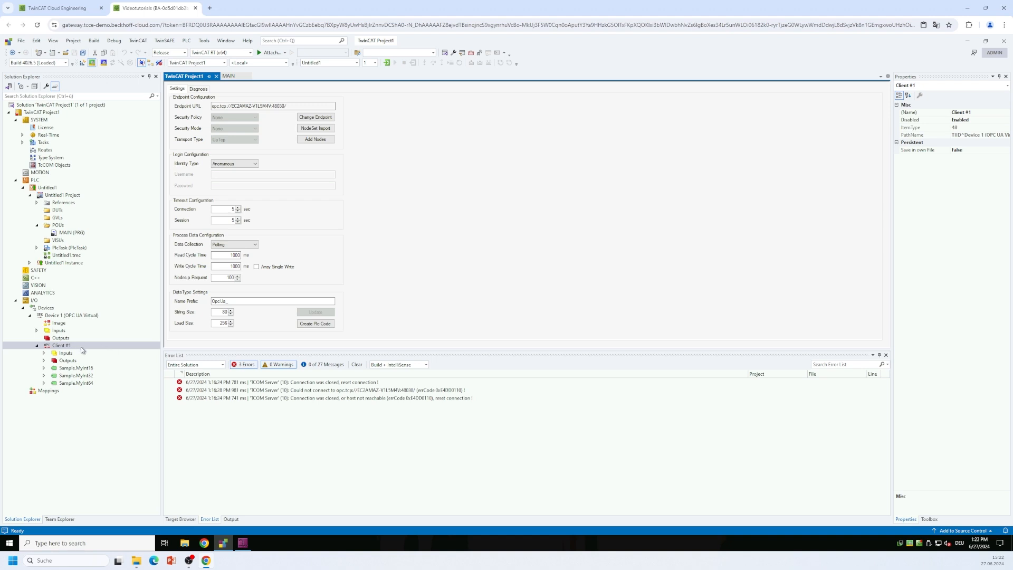
mouse_move(218, 322)
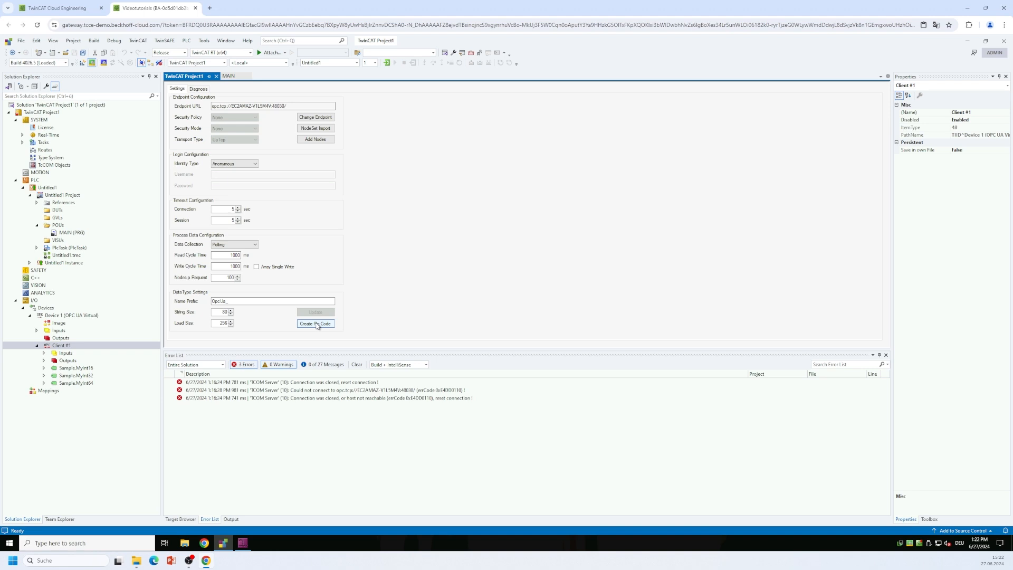
Generate the Device_1_Client_1 GVL, open it, and select its status and control declarations
left_click(316, 323)
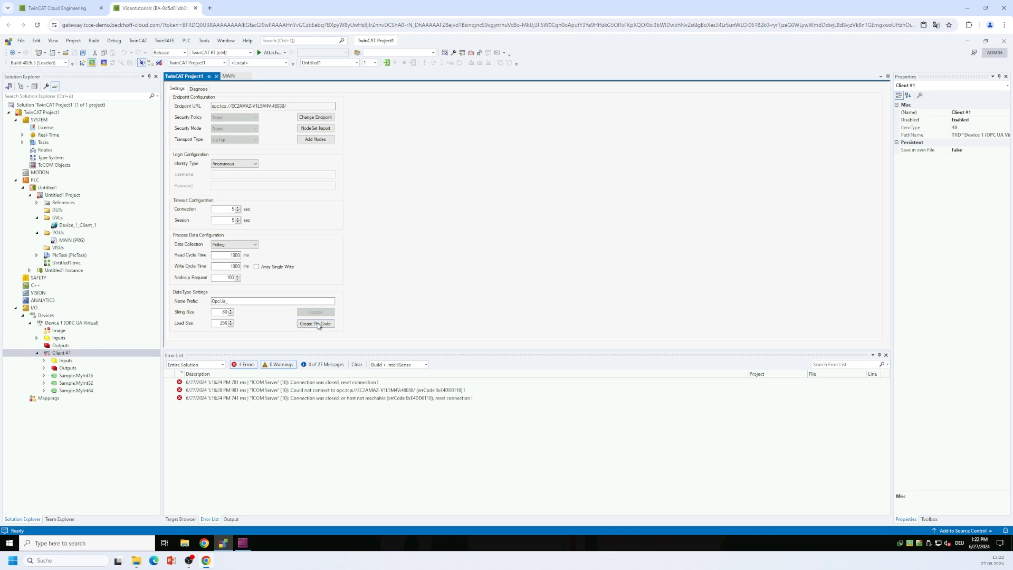
mouse_move(81, 228)
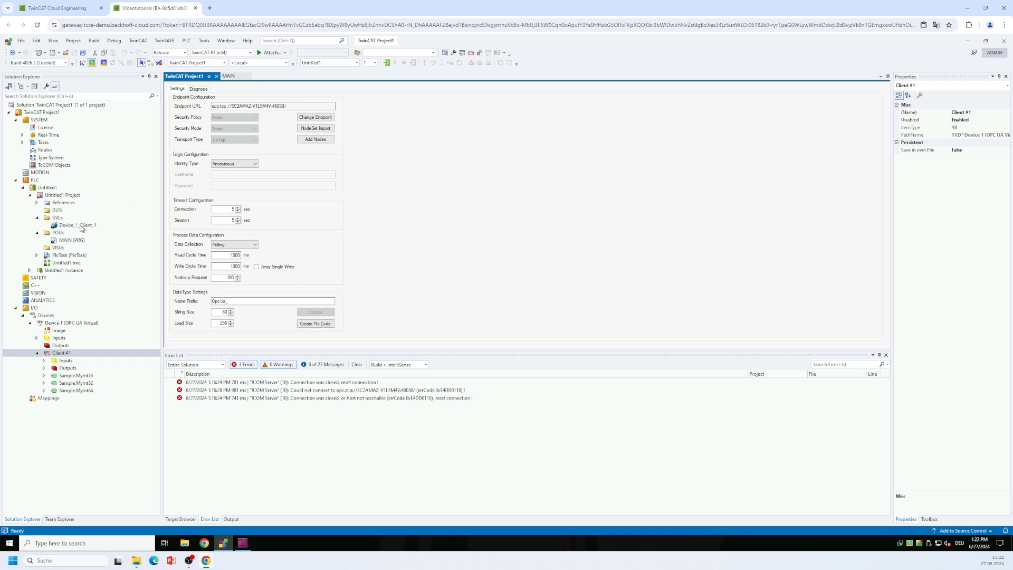
double_click(78, 225)
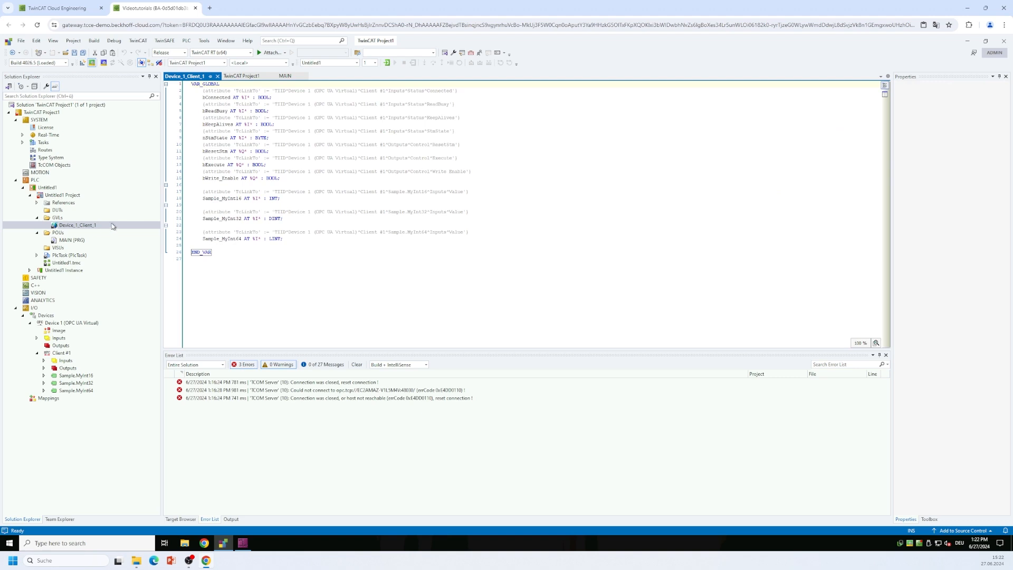
mouse_move(273, 166)
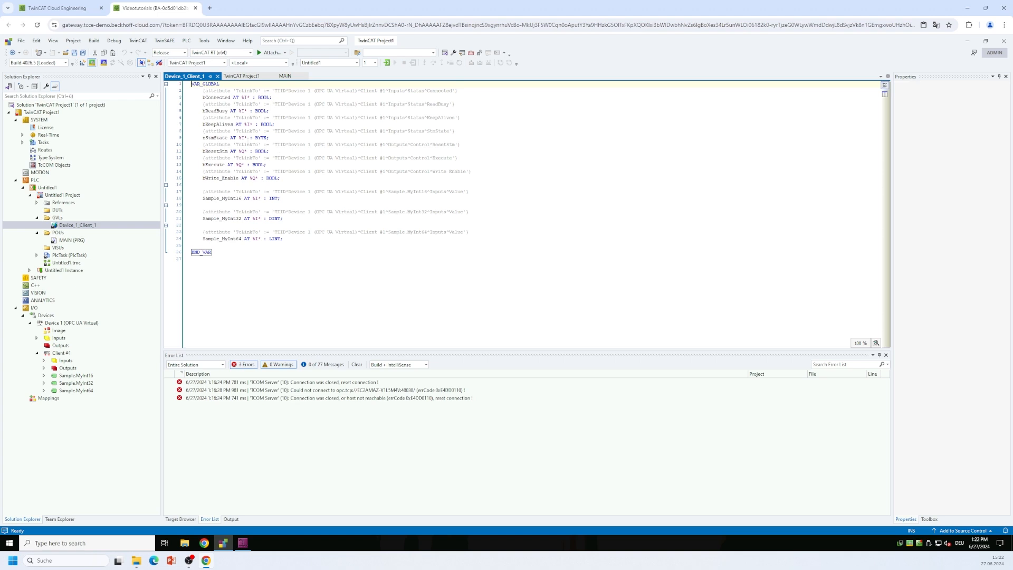
left_click_drag(189, 83, 280, 178)
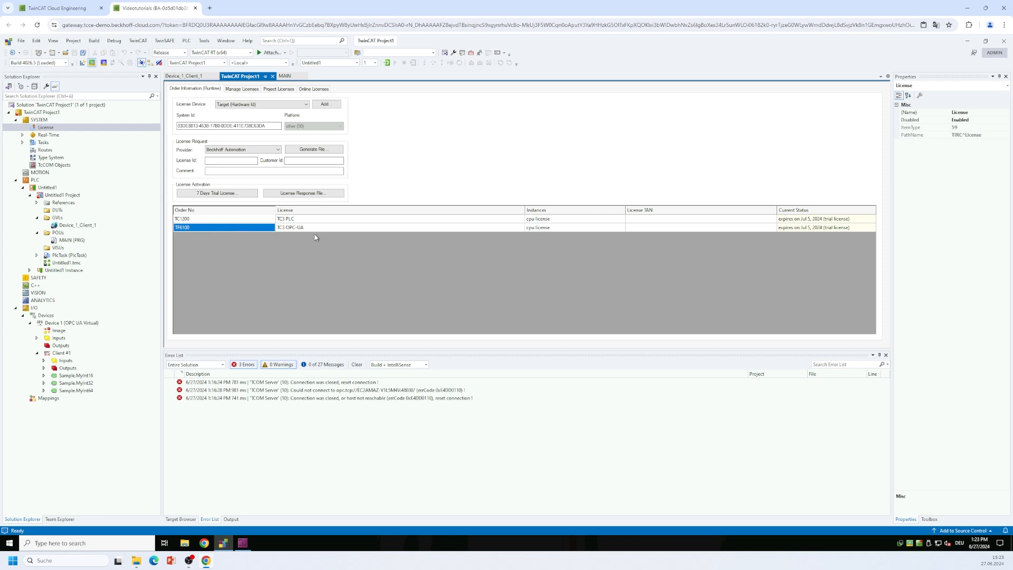
mouse_move(331, 234)
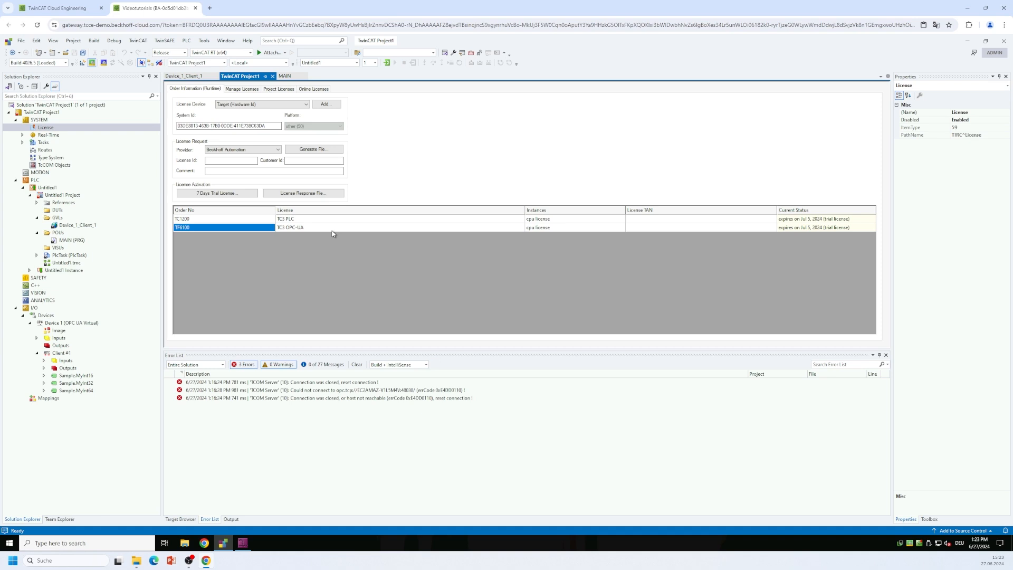
mouse_move(235, 209)
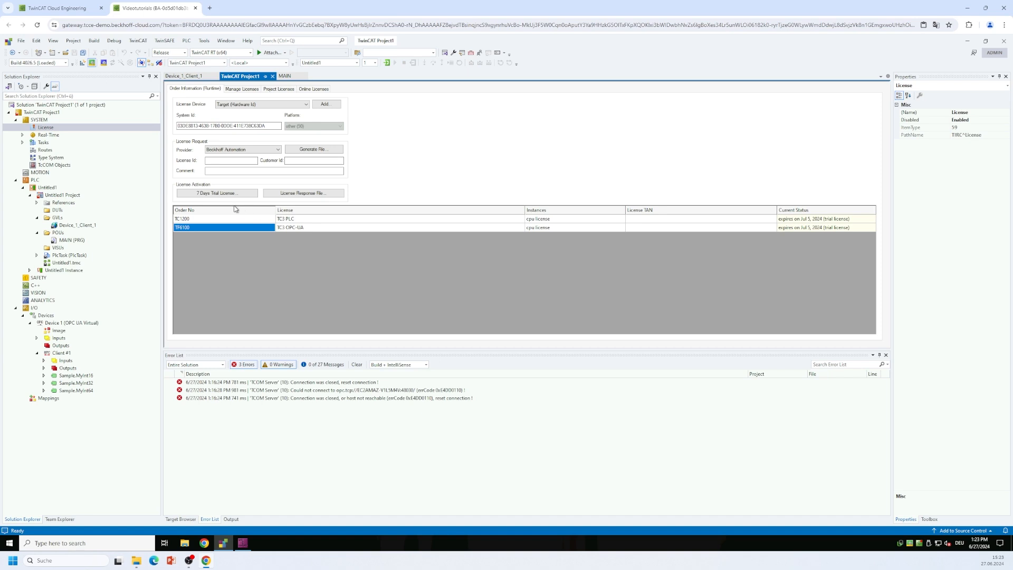
mouse_move(86, 228)
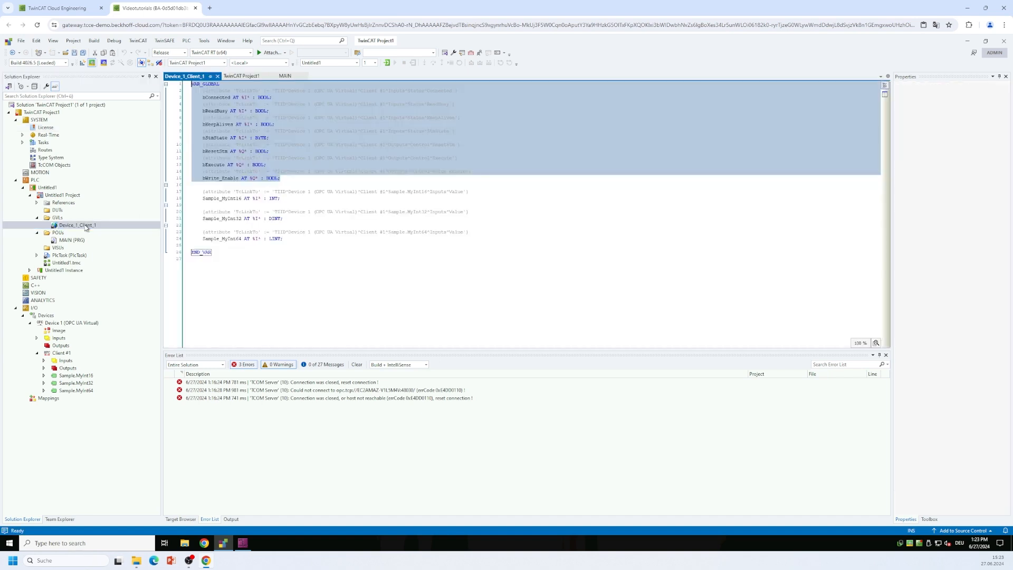
Set the Device_1_Client_1 GVL's Always link property to True
left_click(77, 225)
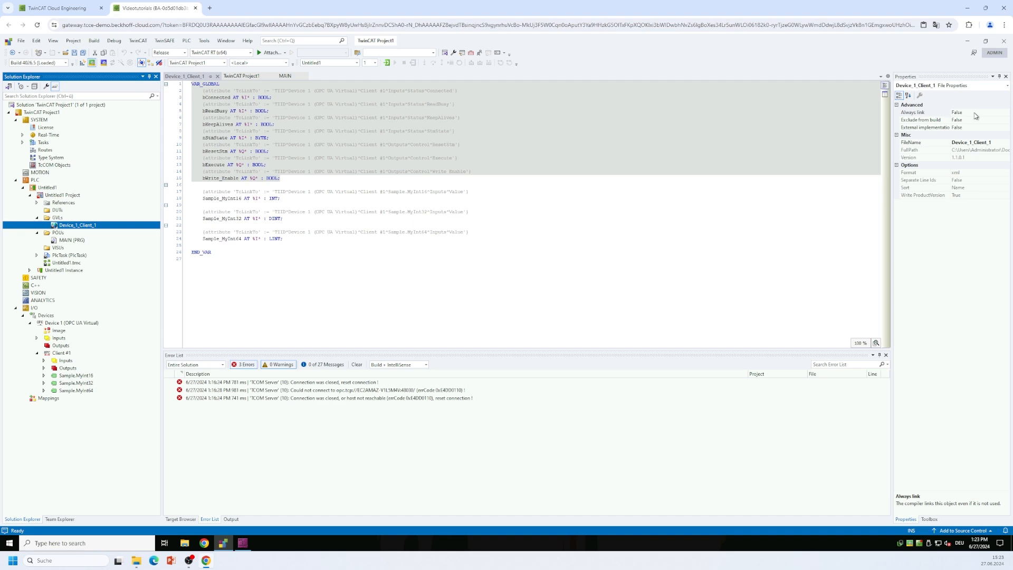
left_click(923, 112)
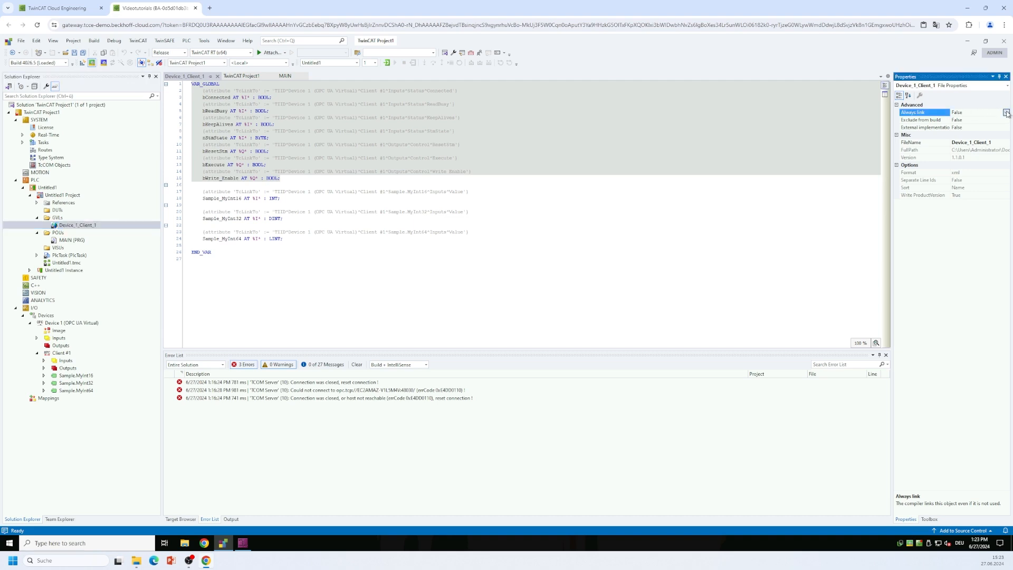
left_click(1007, 111)
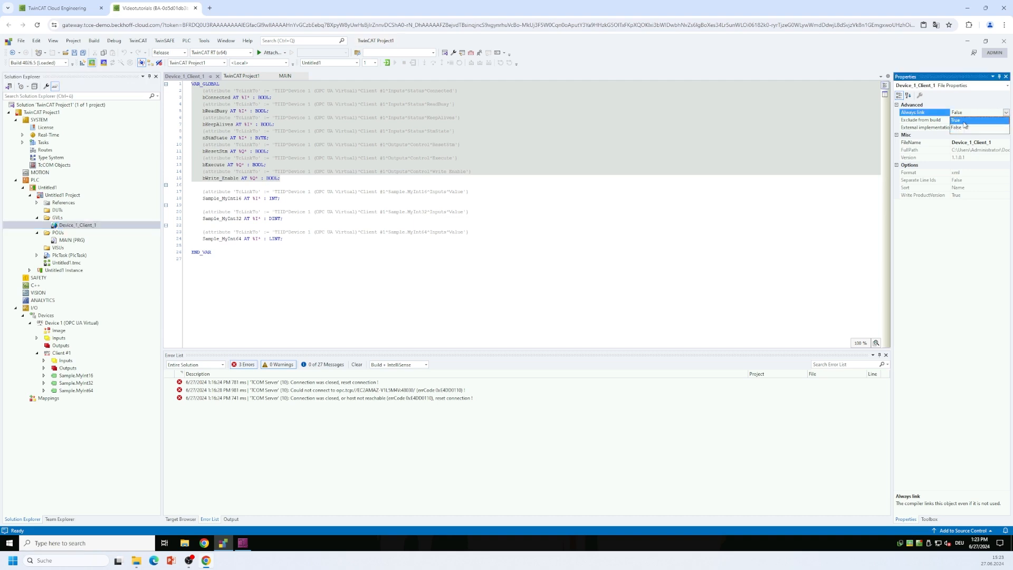
left_click(963, 120)
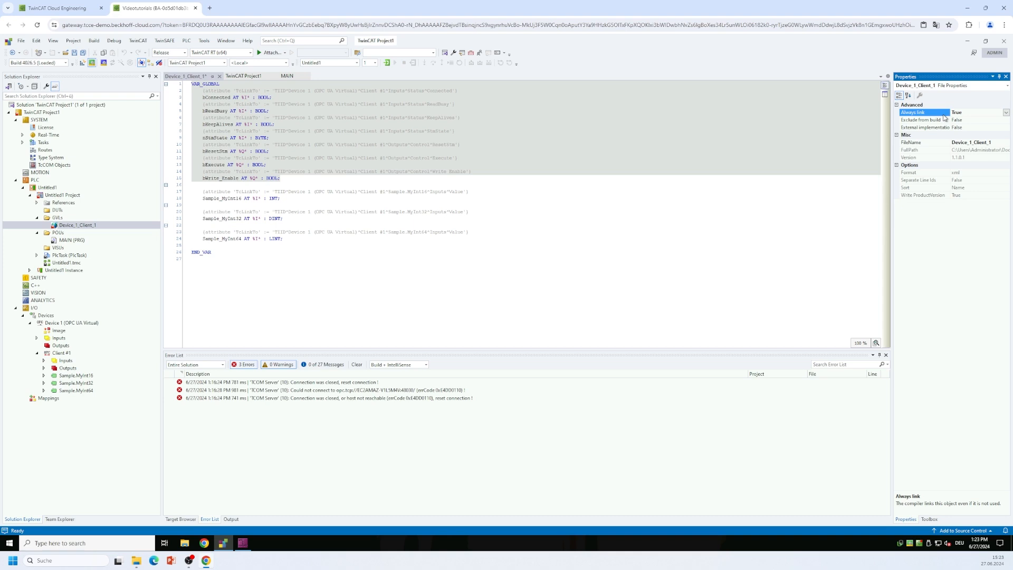
mouse_move(734, 195)
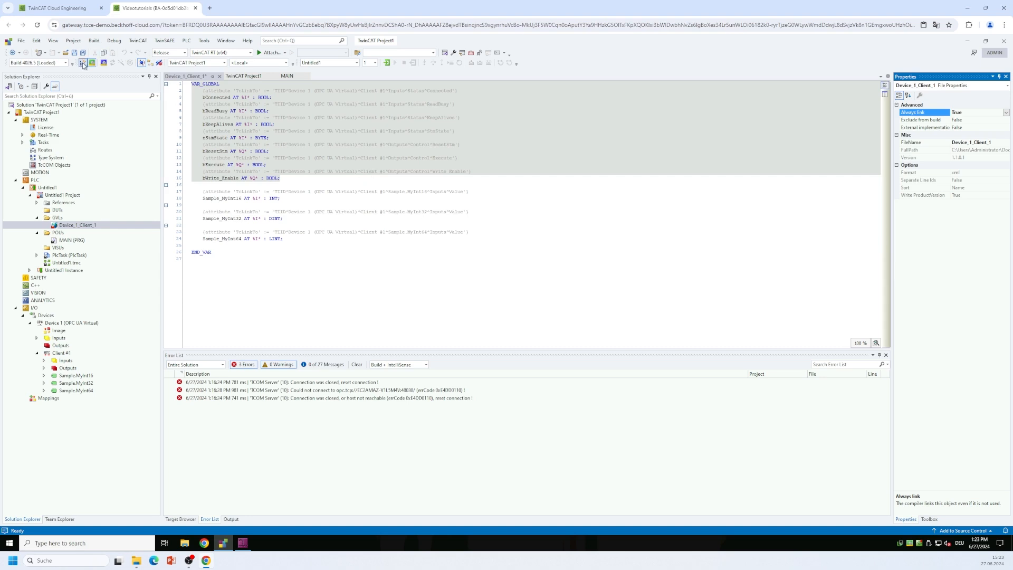
Activate the configuration with Autostart PLC Boot Project and restart TwinCAT in Run Mode
left_click(83, 63)
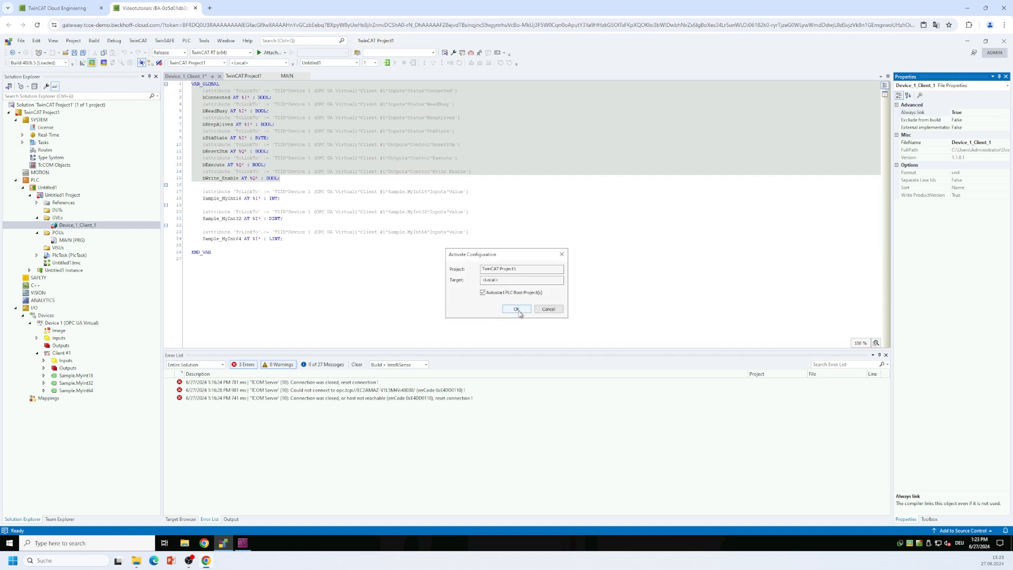
left_click(516, 309)
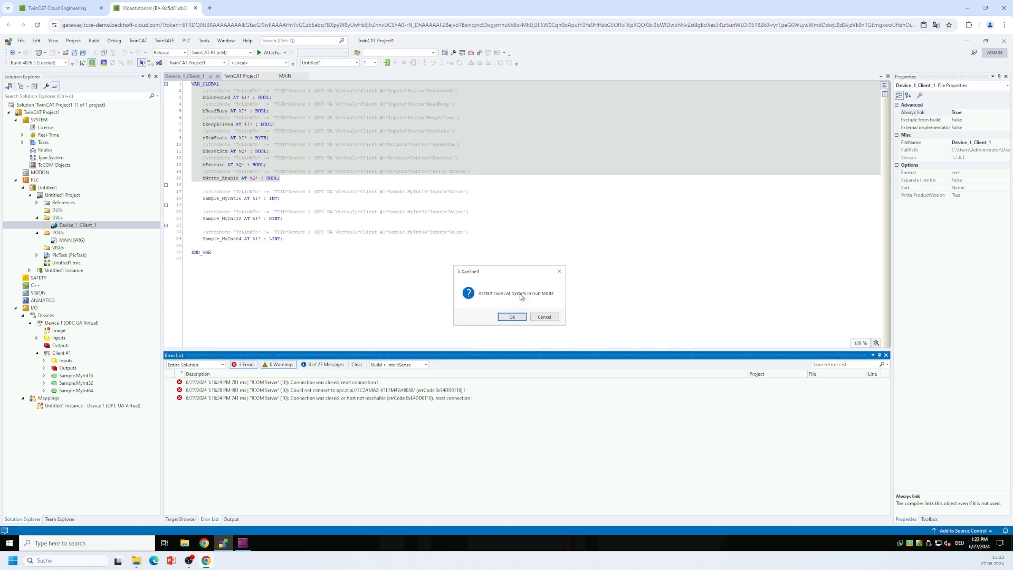
mouse_move(511, 279)
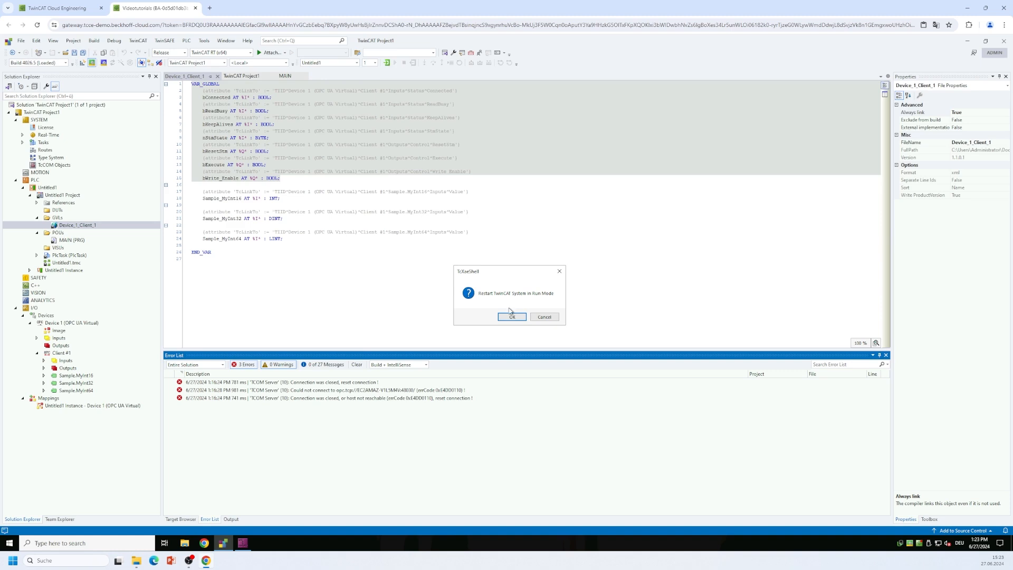
left_click(512, 316)
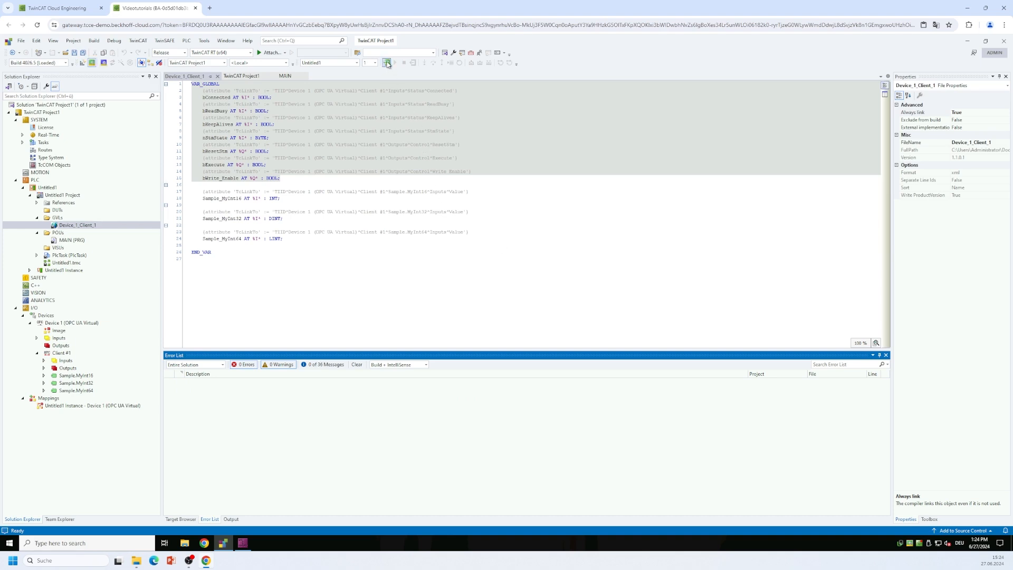
Log in to the PLC to see bConnected TRUE and the Sample nodes at 42
left_click(386, 63)
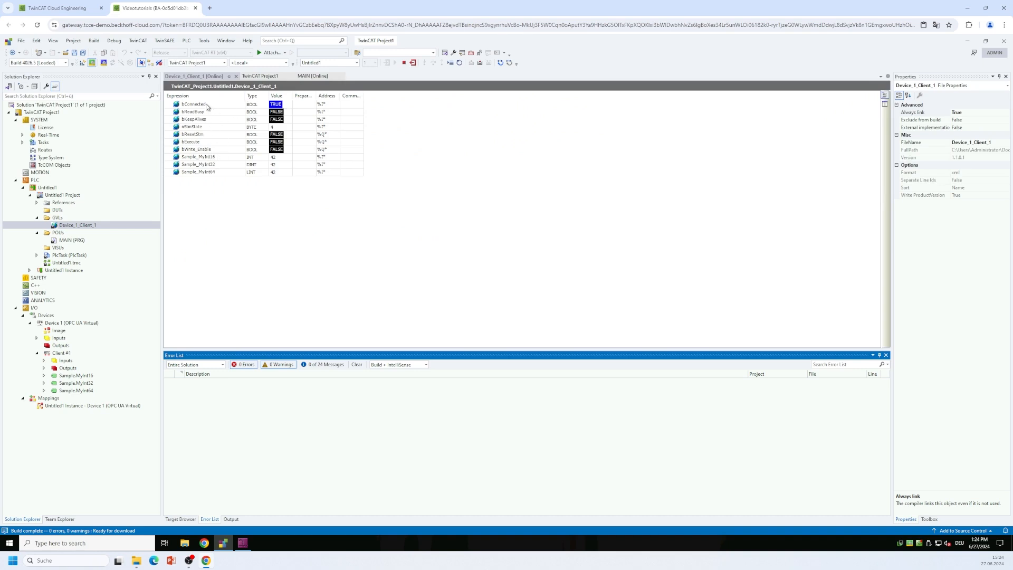
mouse_move(227, 108)
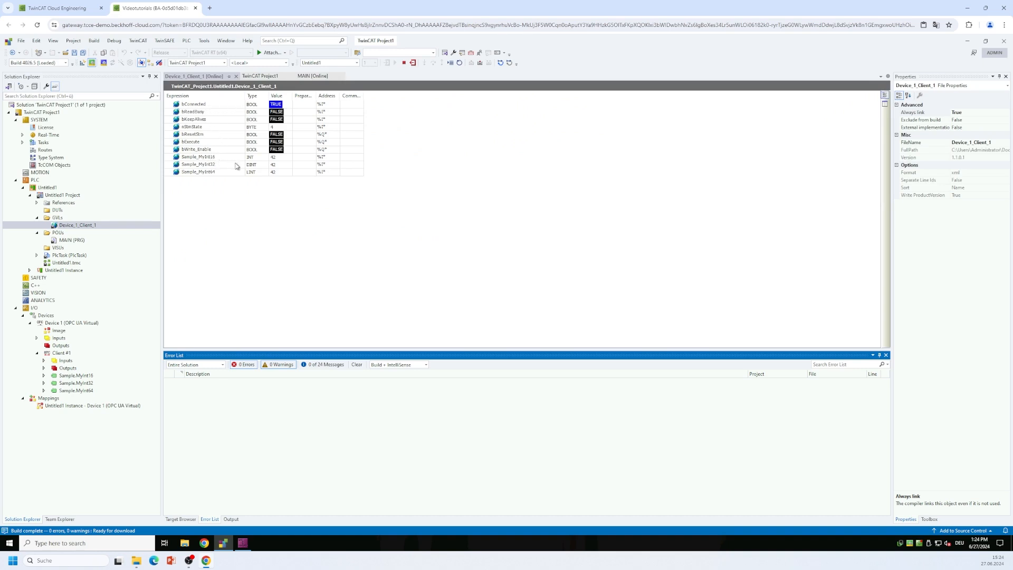
mouse_move(281, 166)
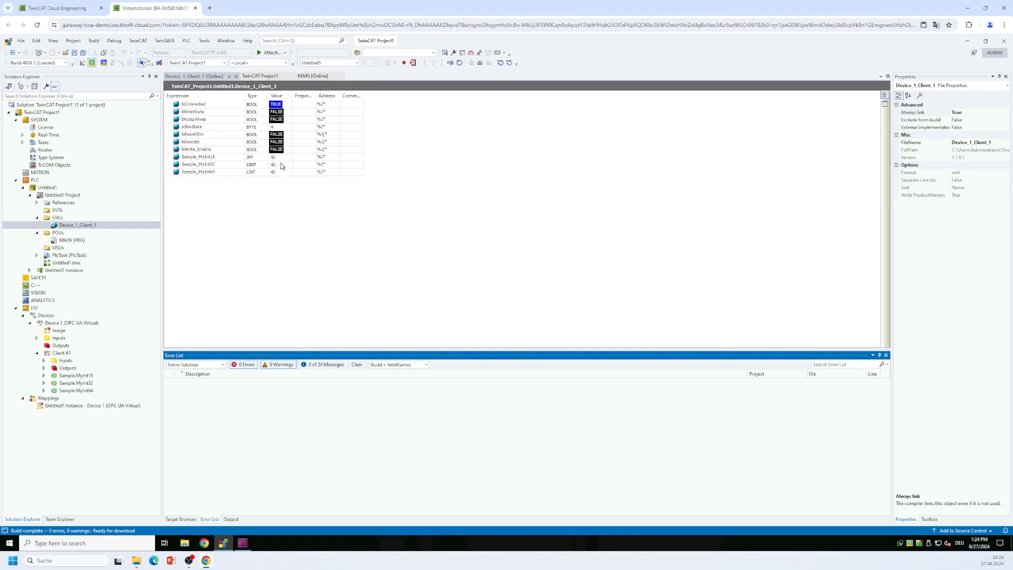
mouse_move(283, 175)
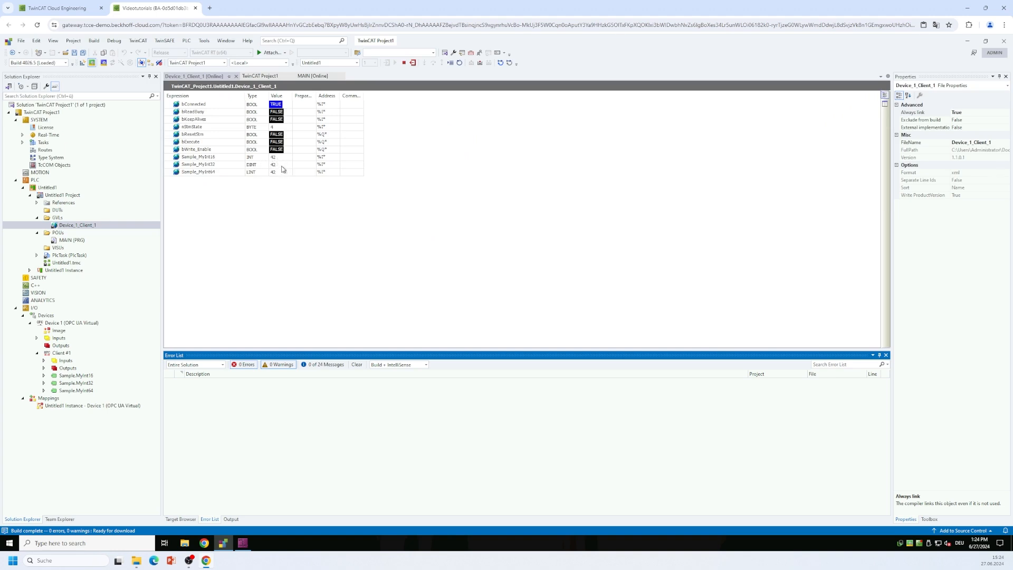
mouse_move(85, 353)
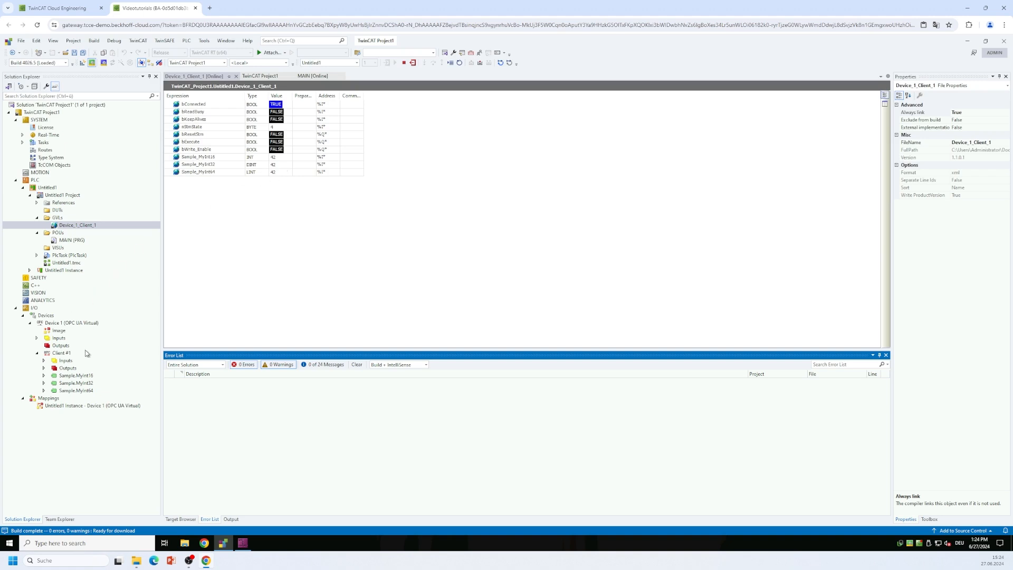
mouse_move(107, 361)
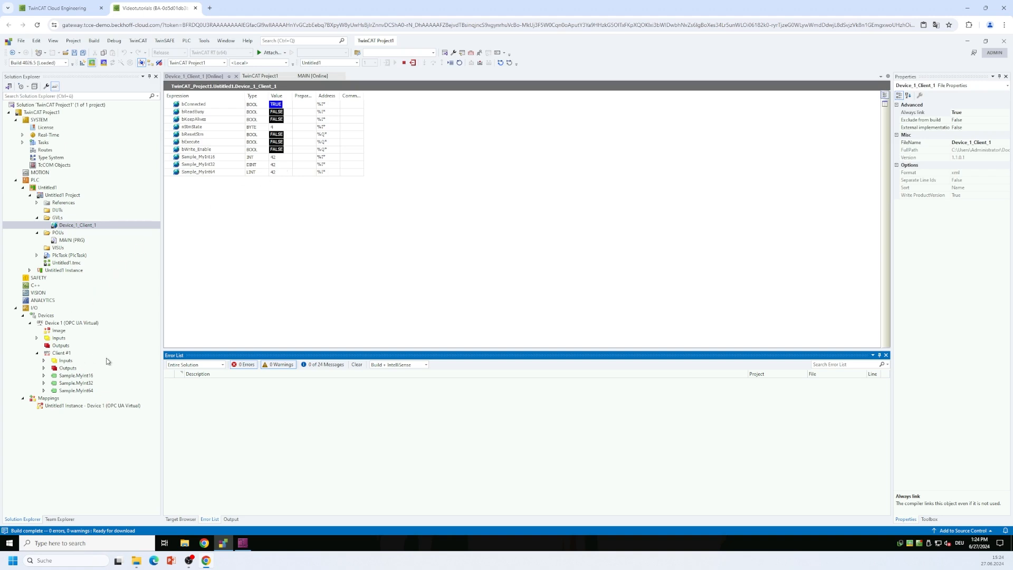